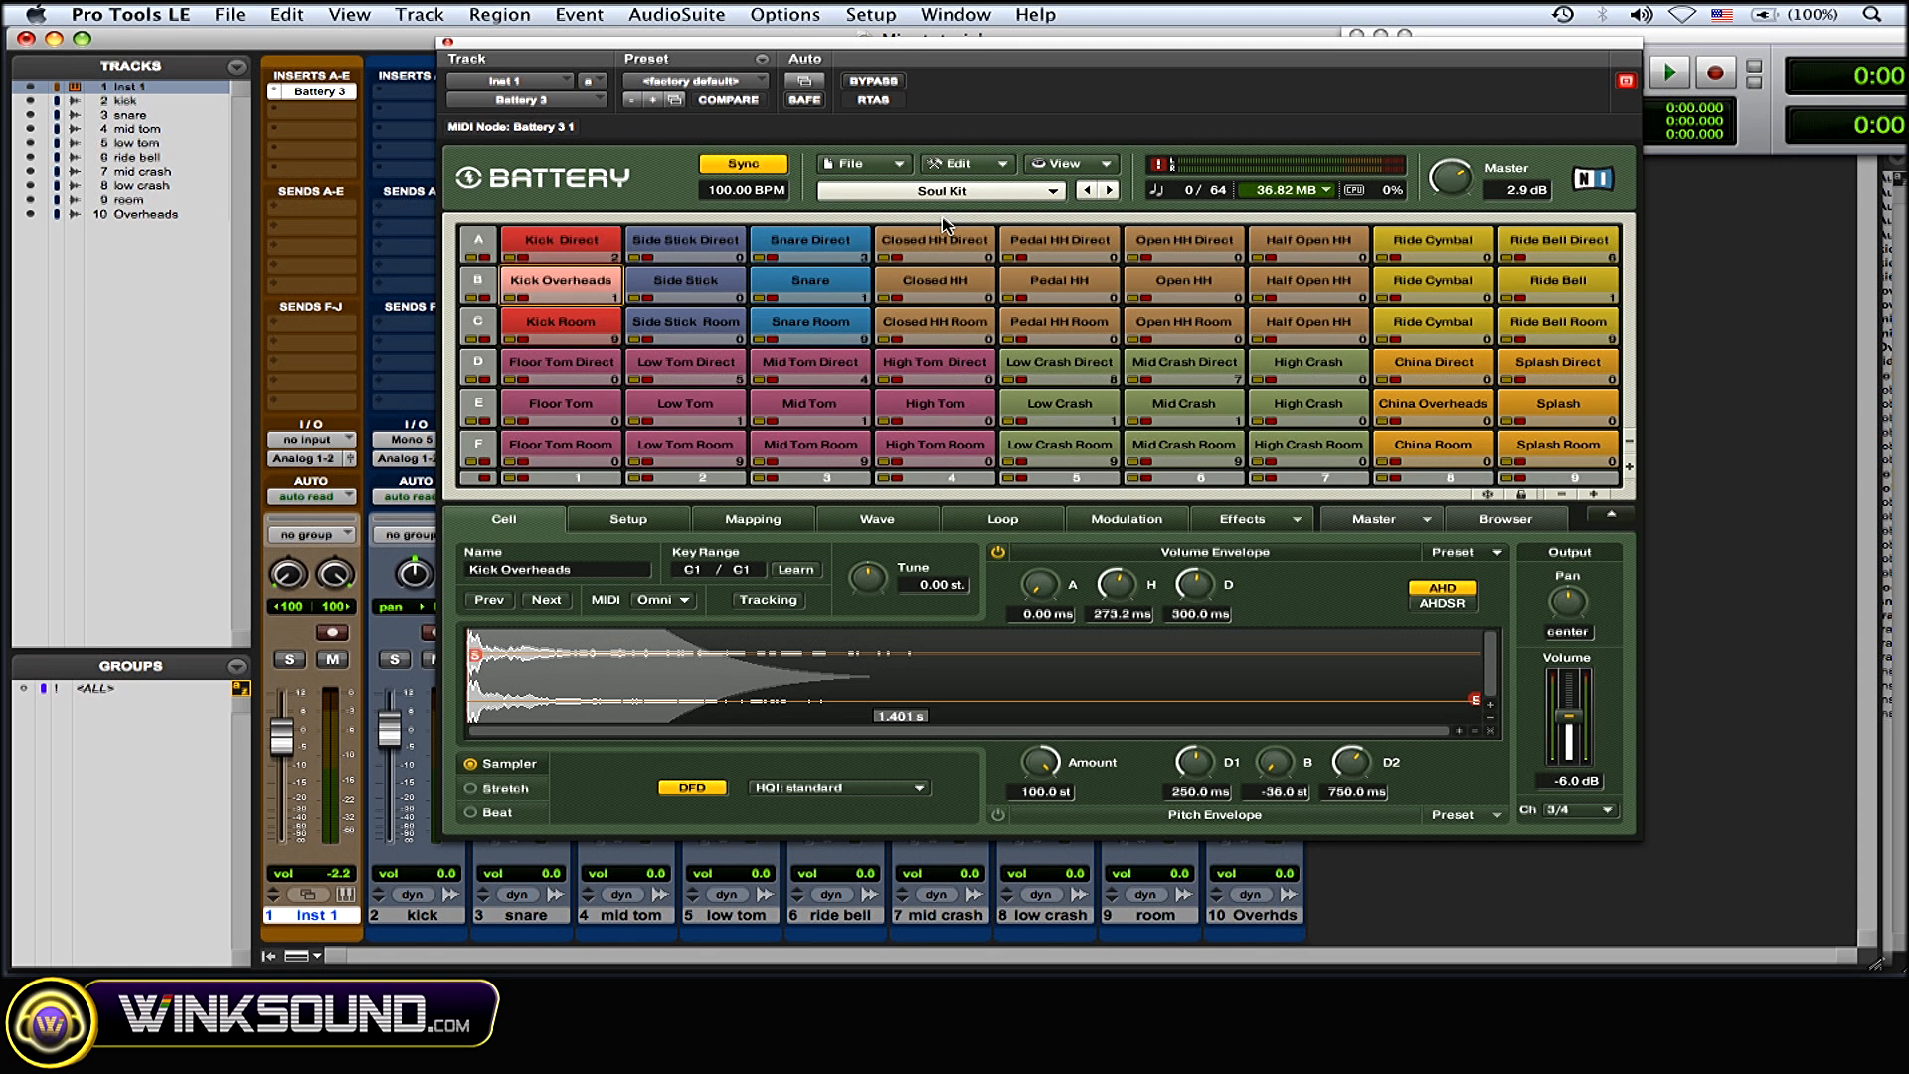
pyautogui.moveTo(706, 100)
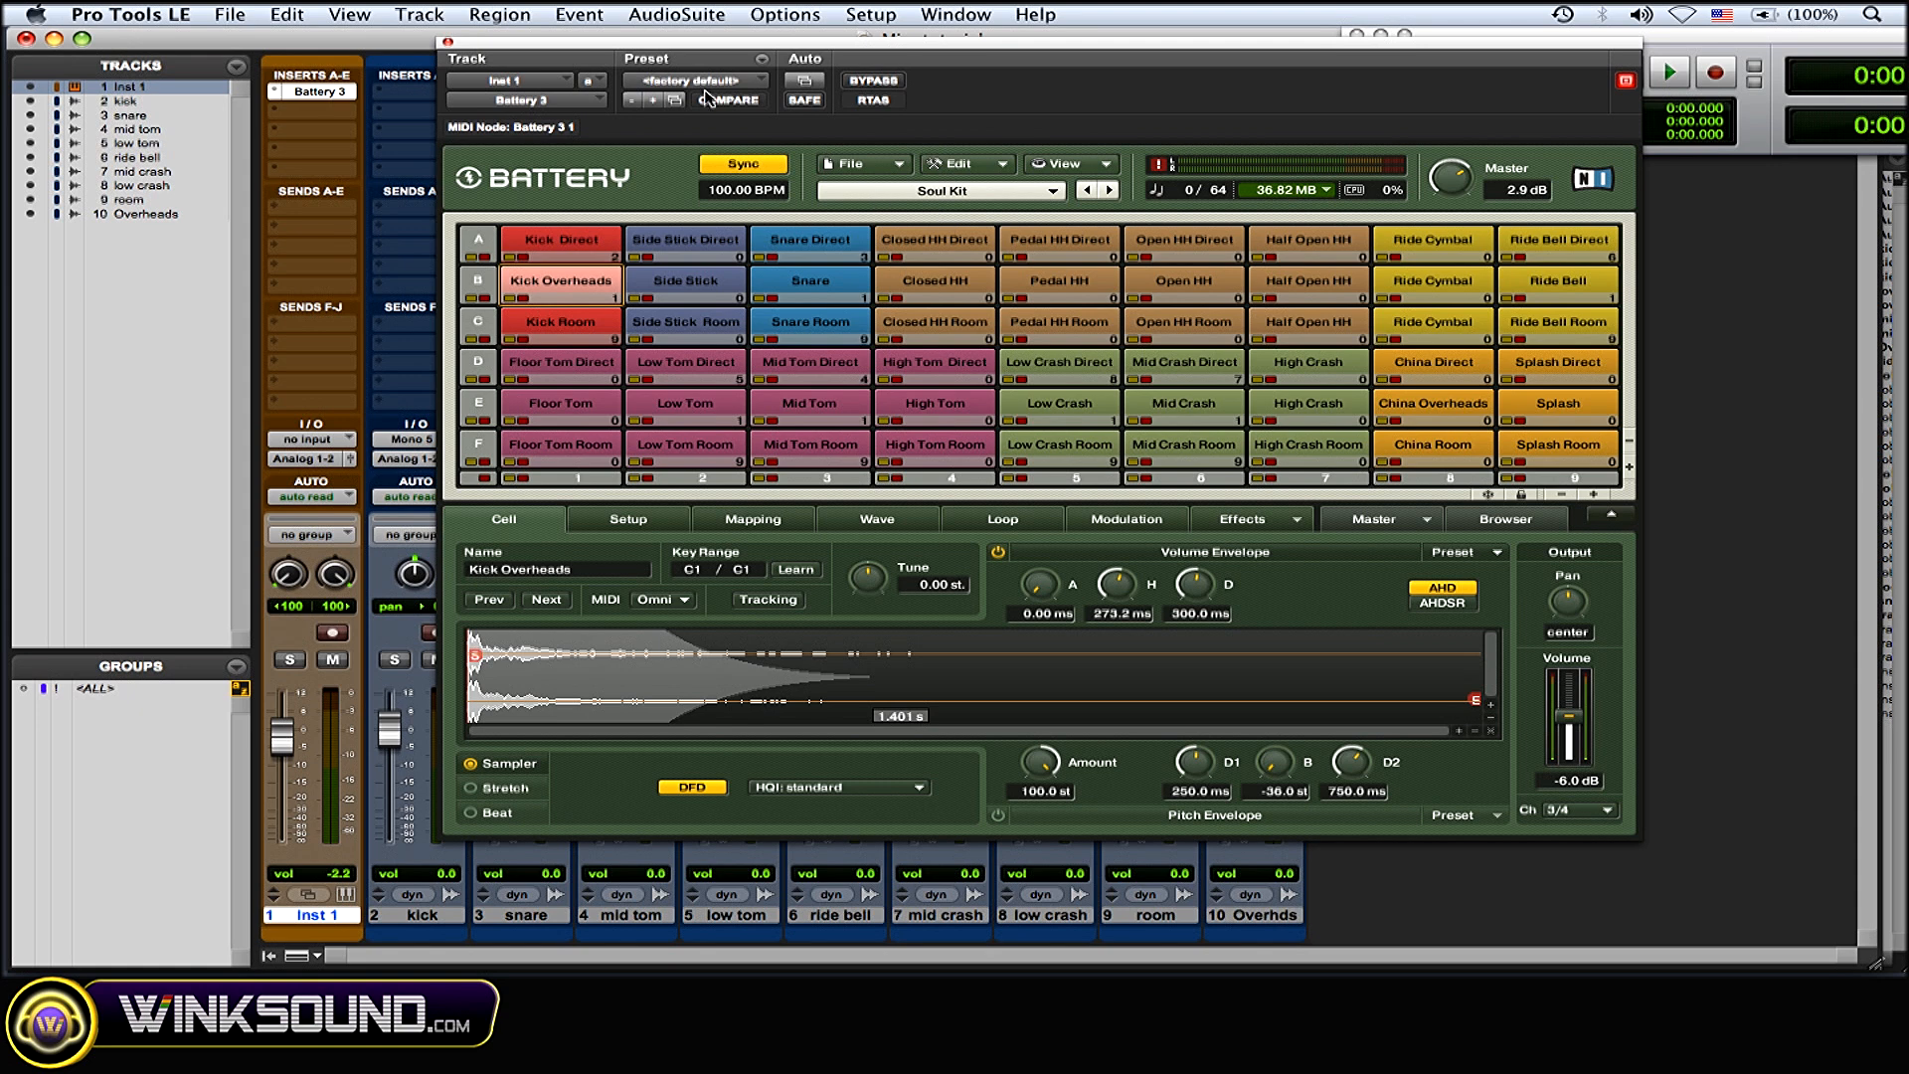
pyautogui.moveTo(700, 107)
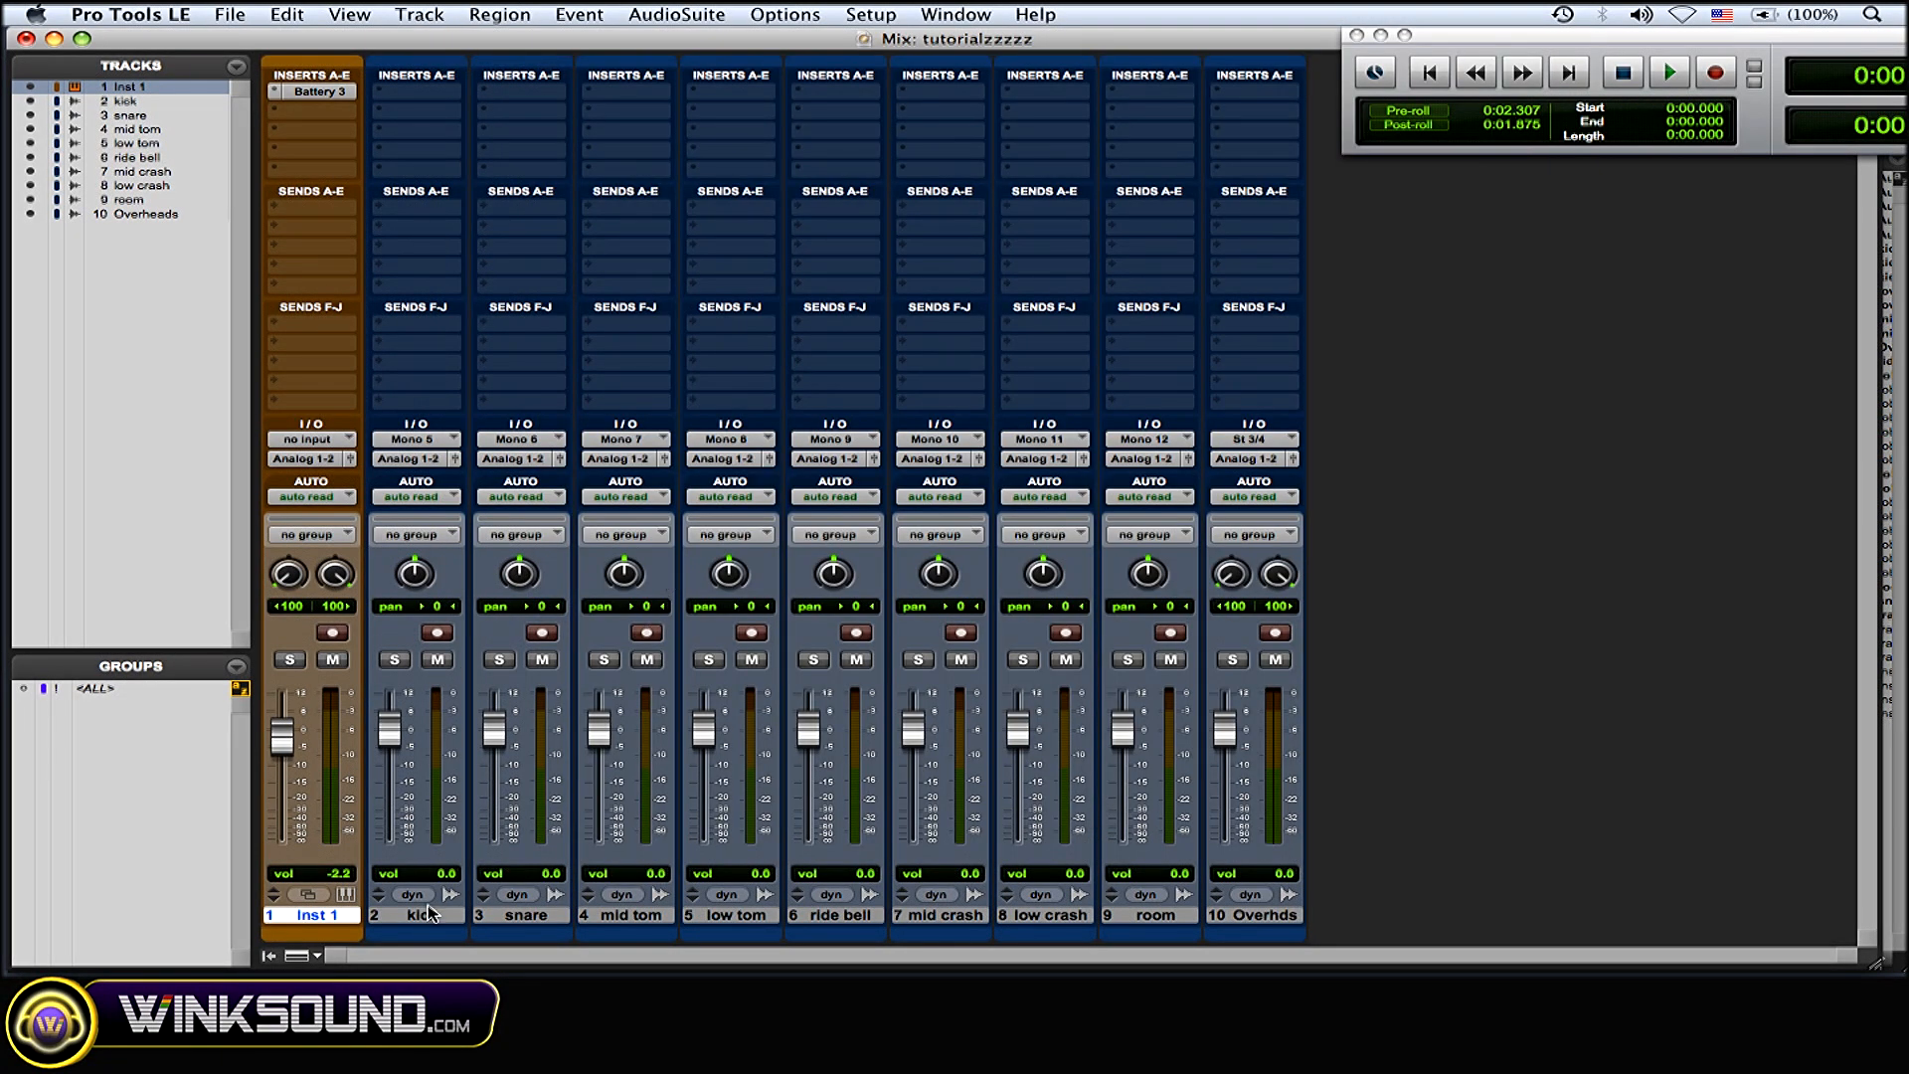
pyautogui.moveTo(429, 919)
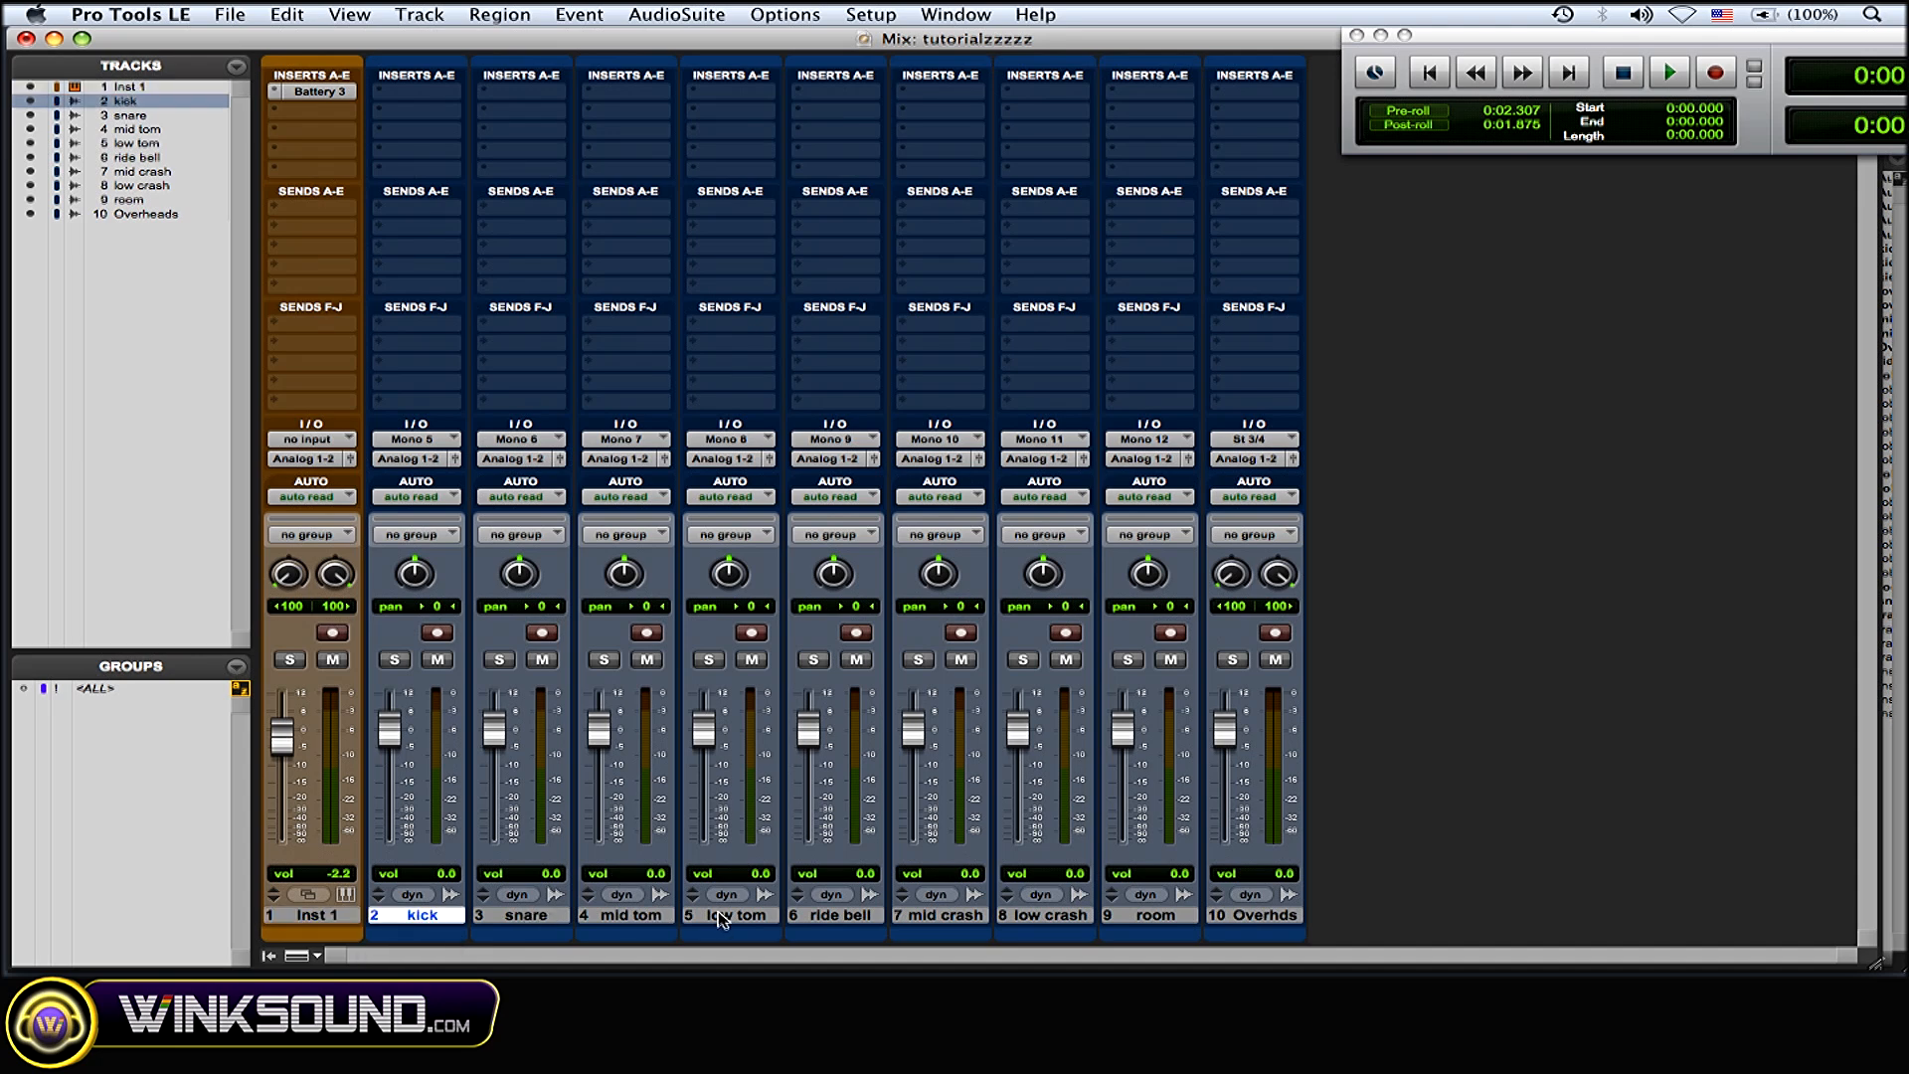
pyautogui.moveTo(871, 930)
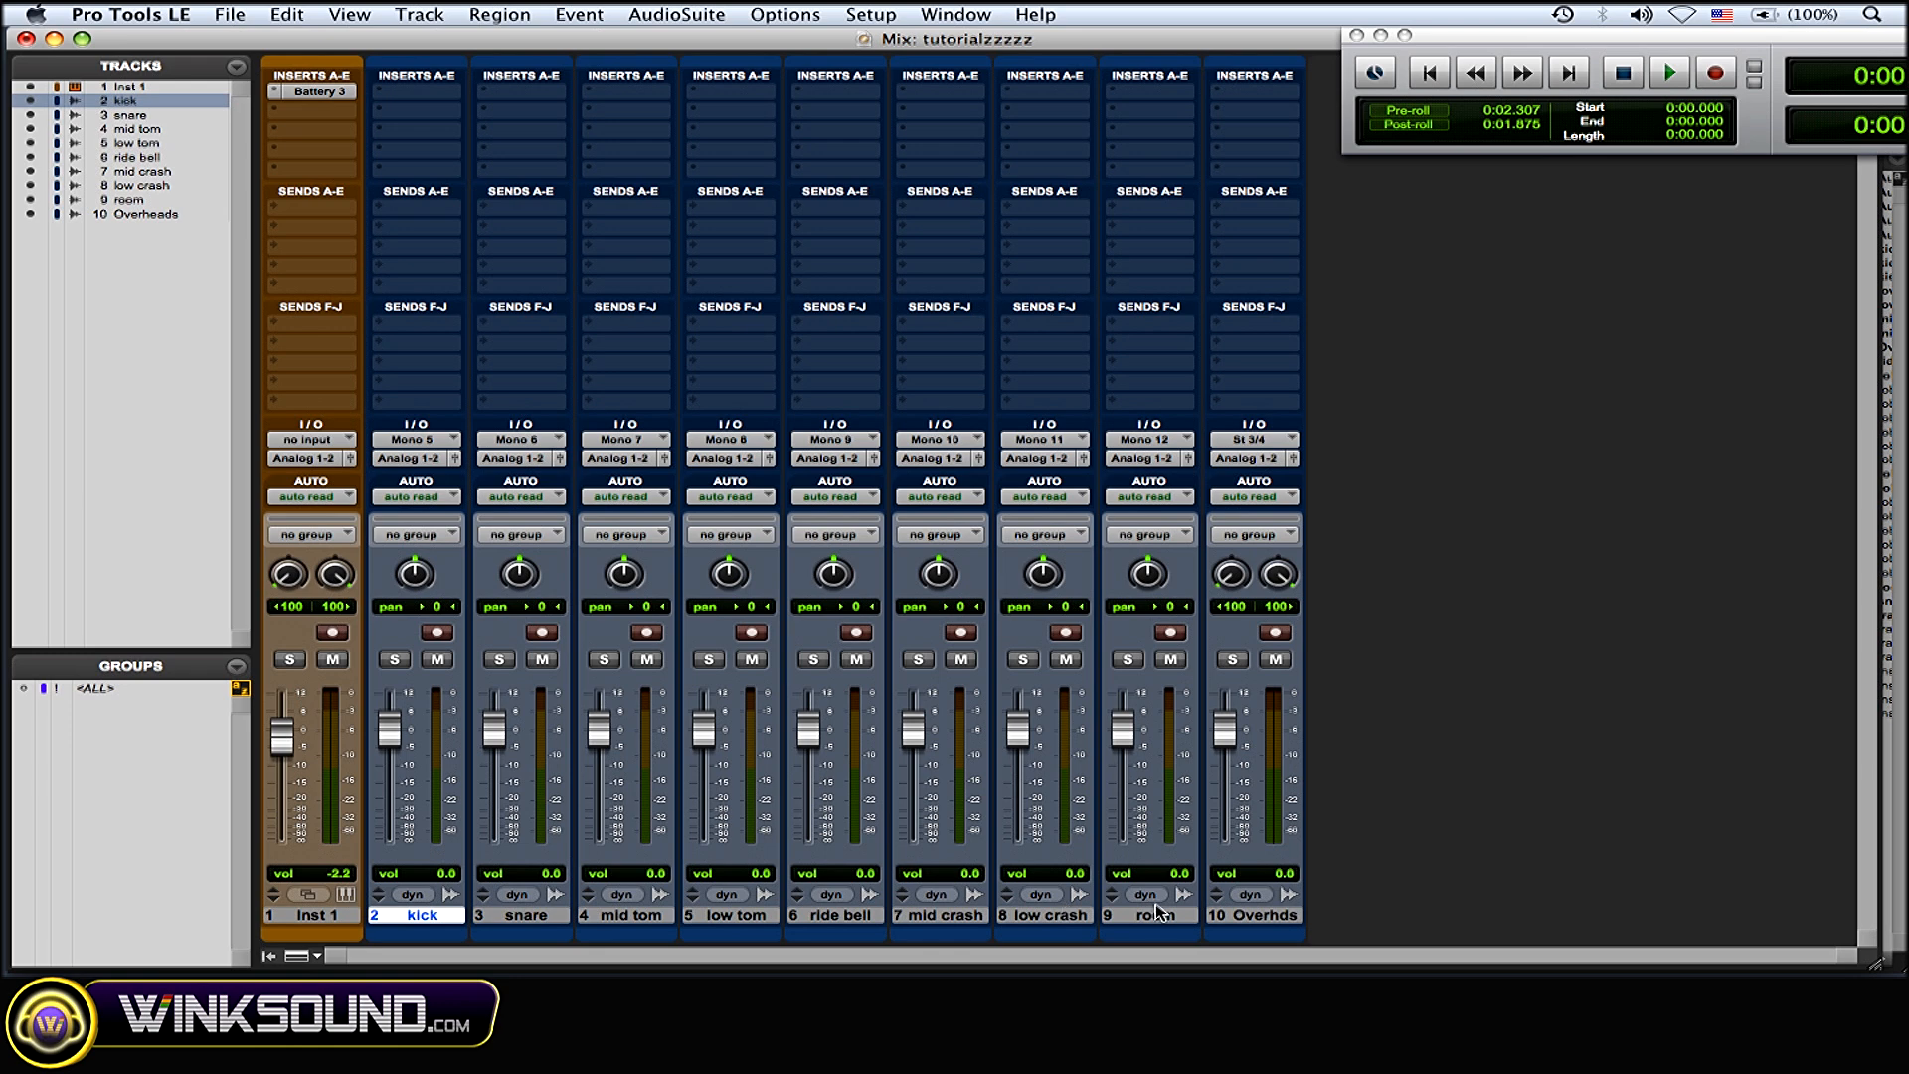
# Step: Reopen the Battery 3 plug-in window from the Inst 1 insert in the Mix window
pyautogui.click(1149, 915)
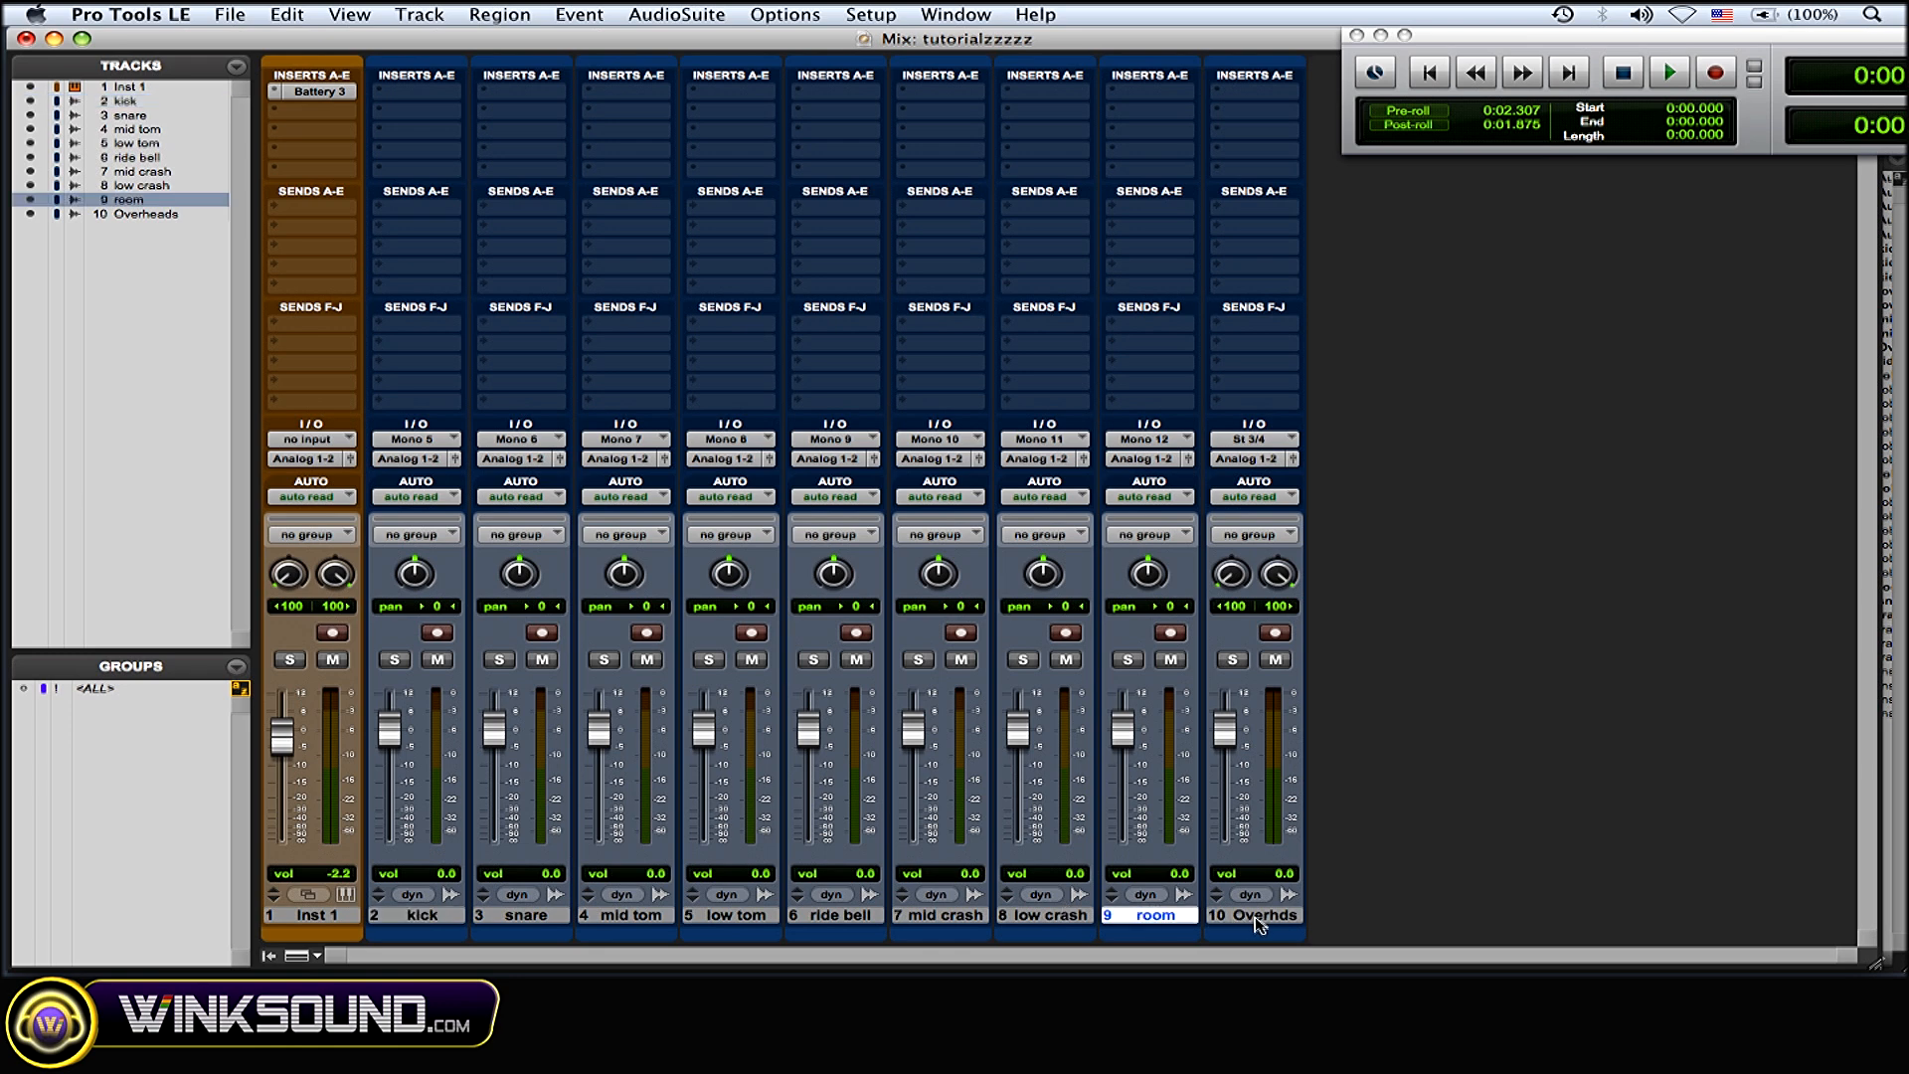
pyautogui.click(1257, 915)
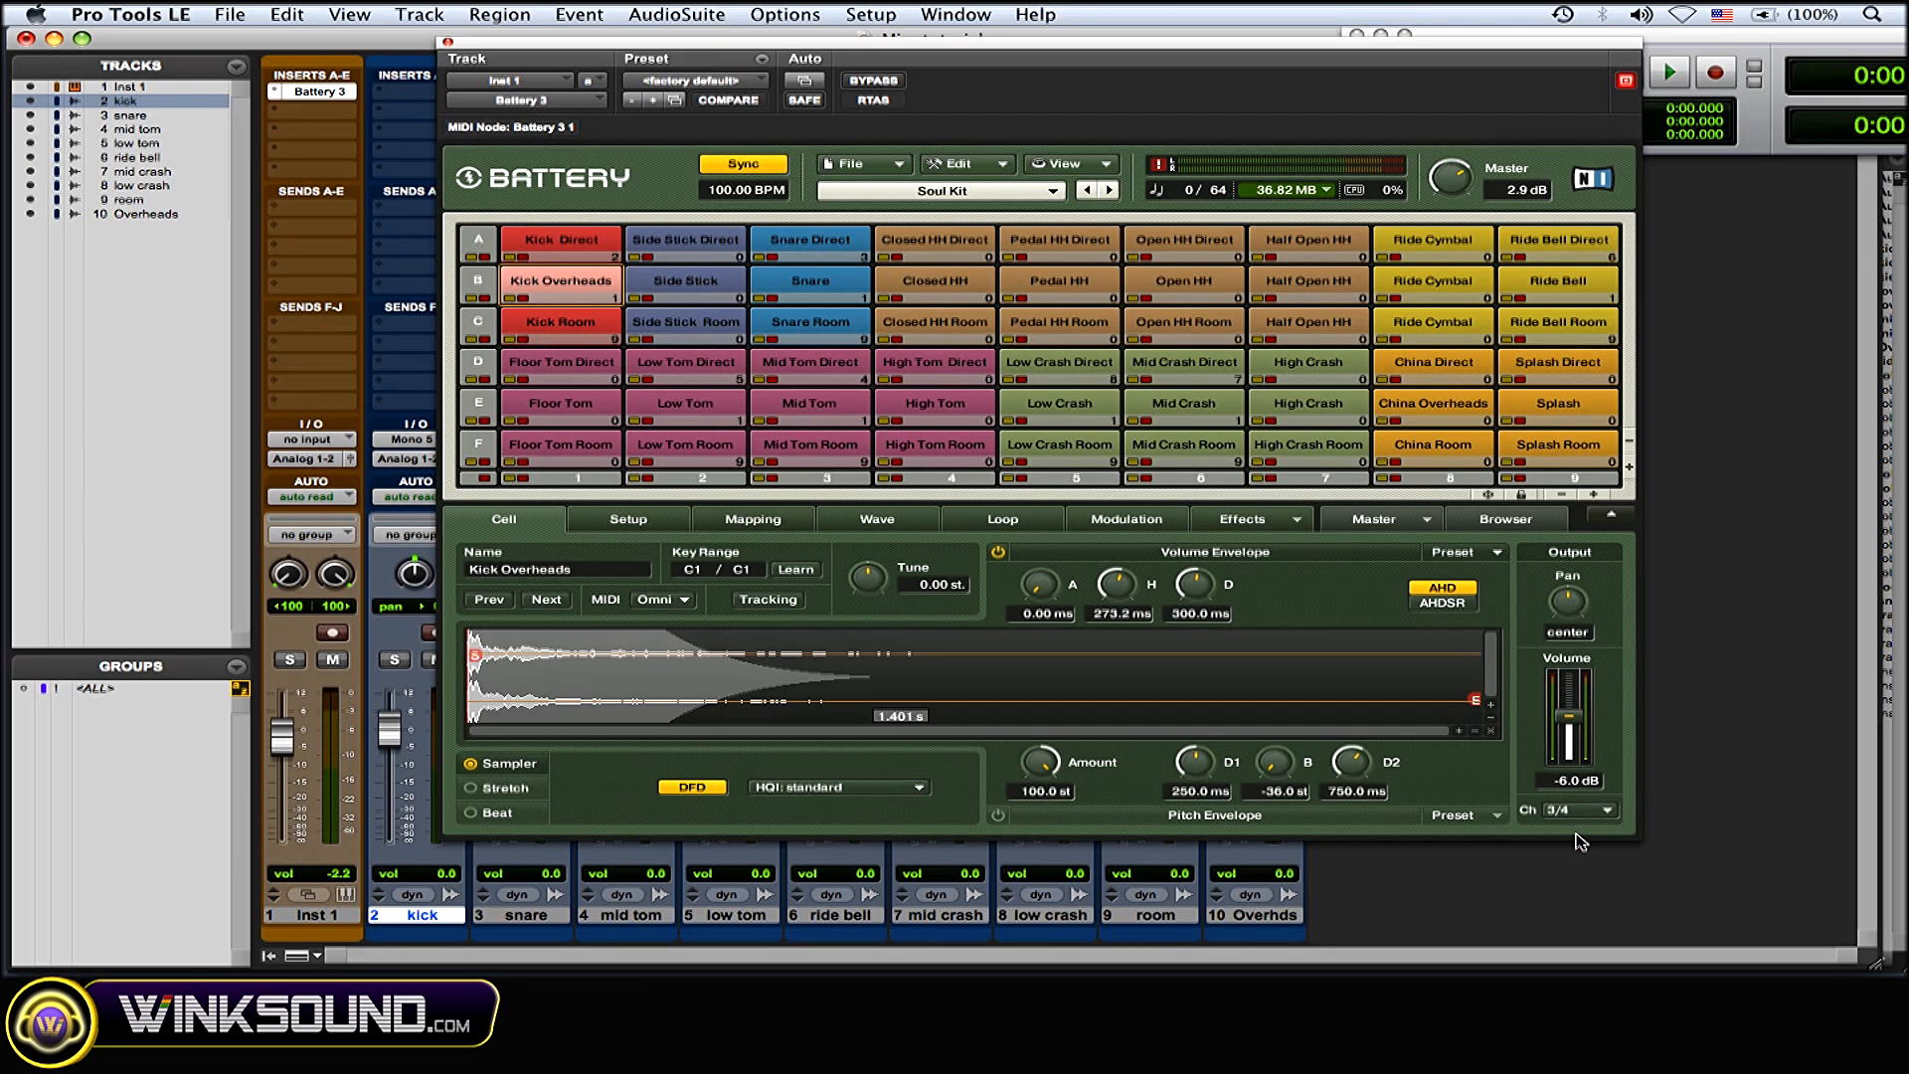
# Step: Check that Battery's Snare Overheads cell is sent to Output Ch 3/4
pyautogui.click(811, 283)
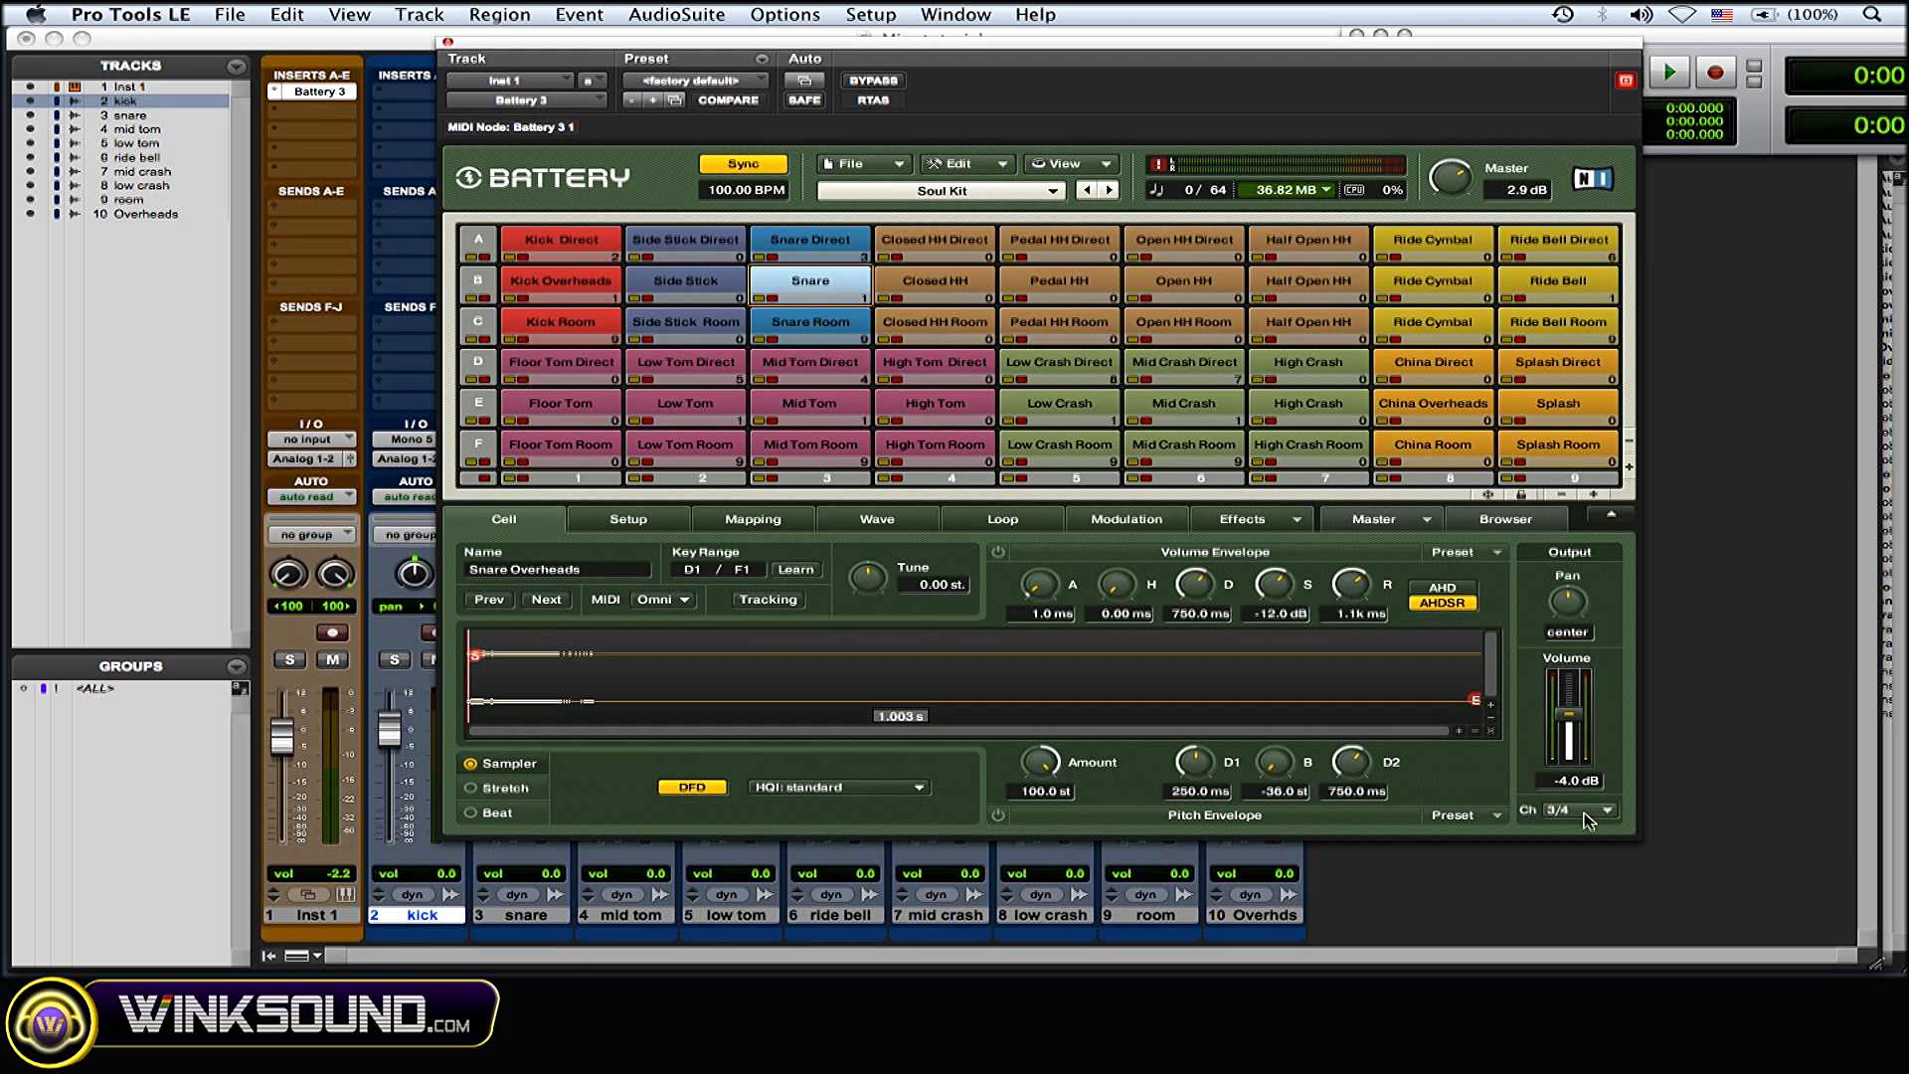
pyautogui.click(1558, 282)
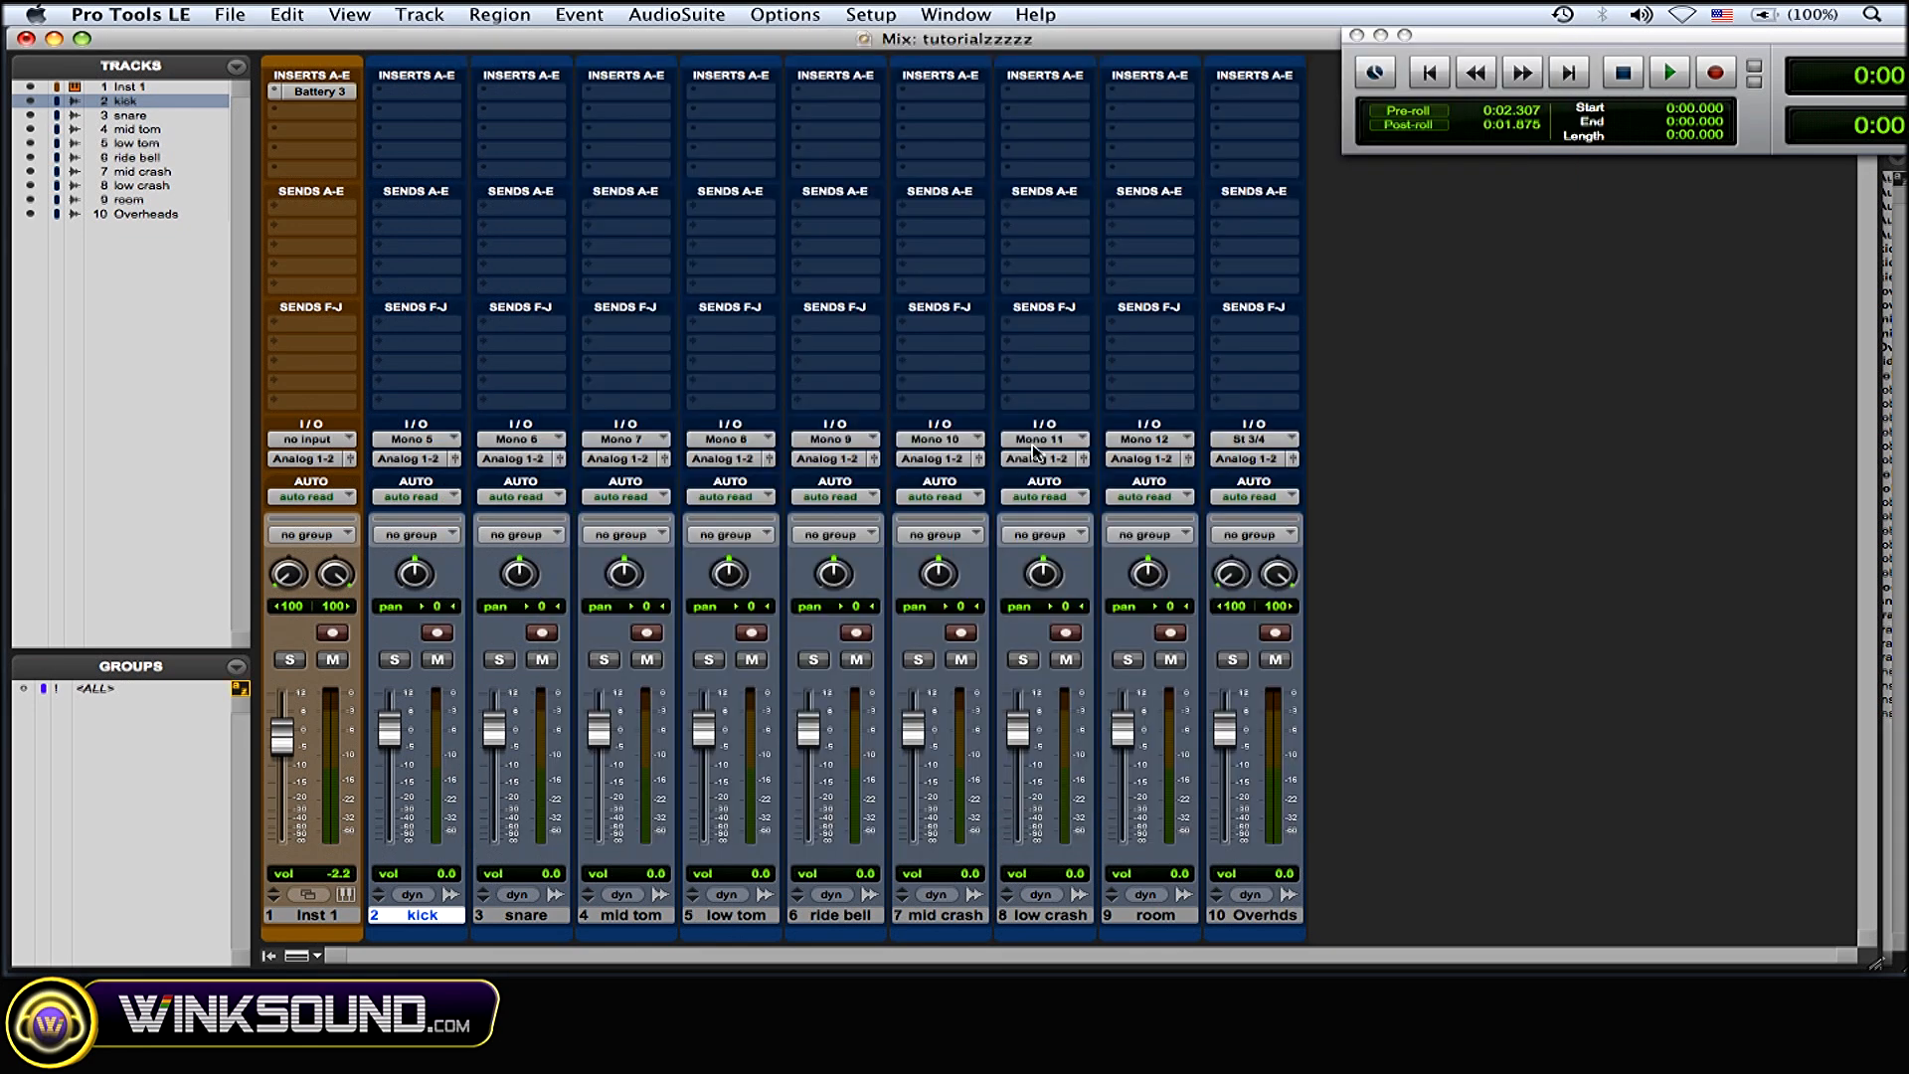
pyautogui.moveTo(1452, 793)
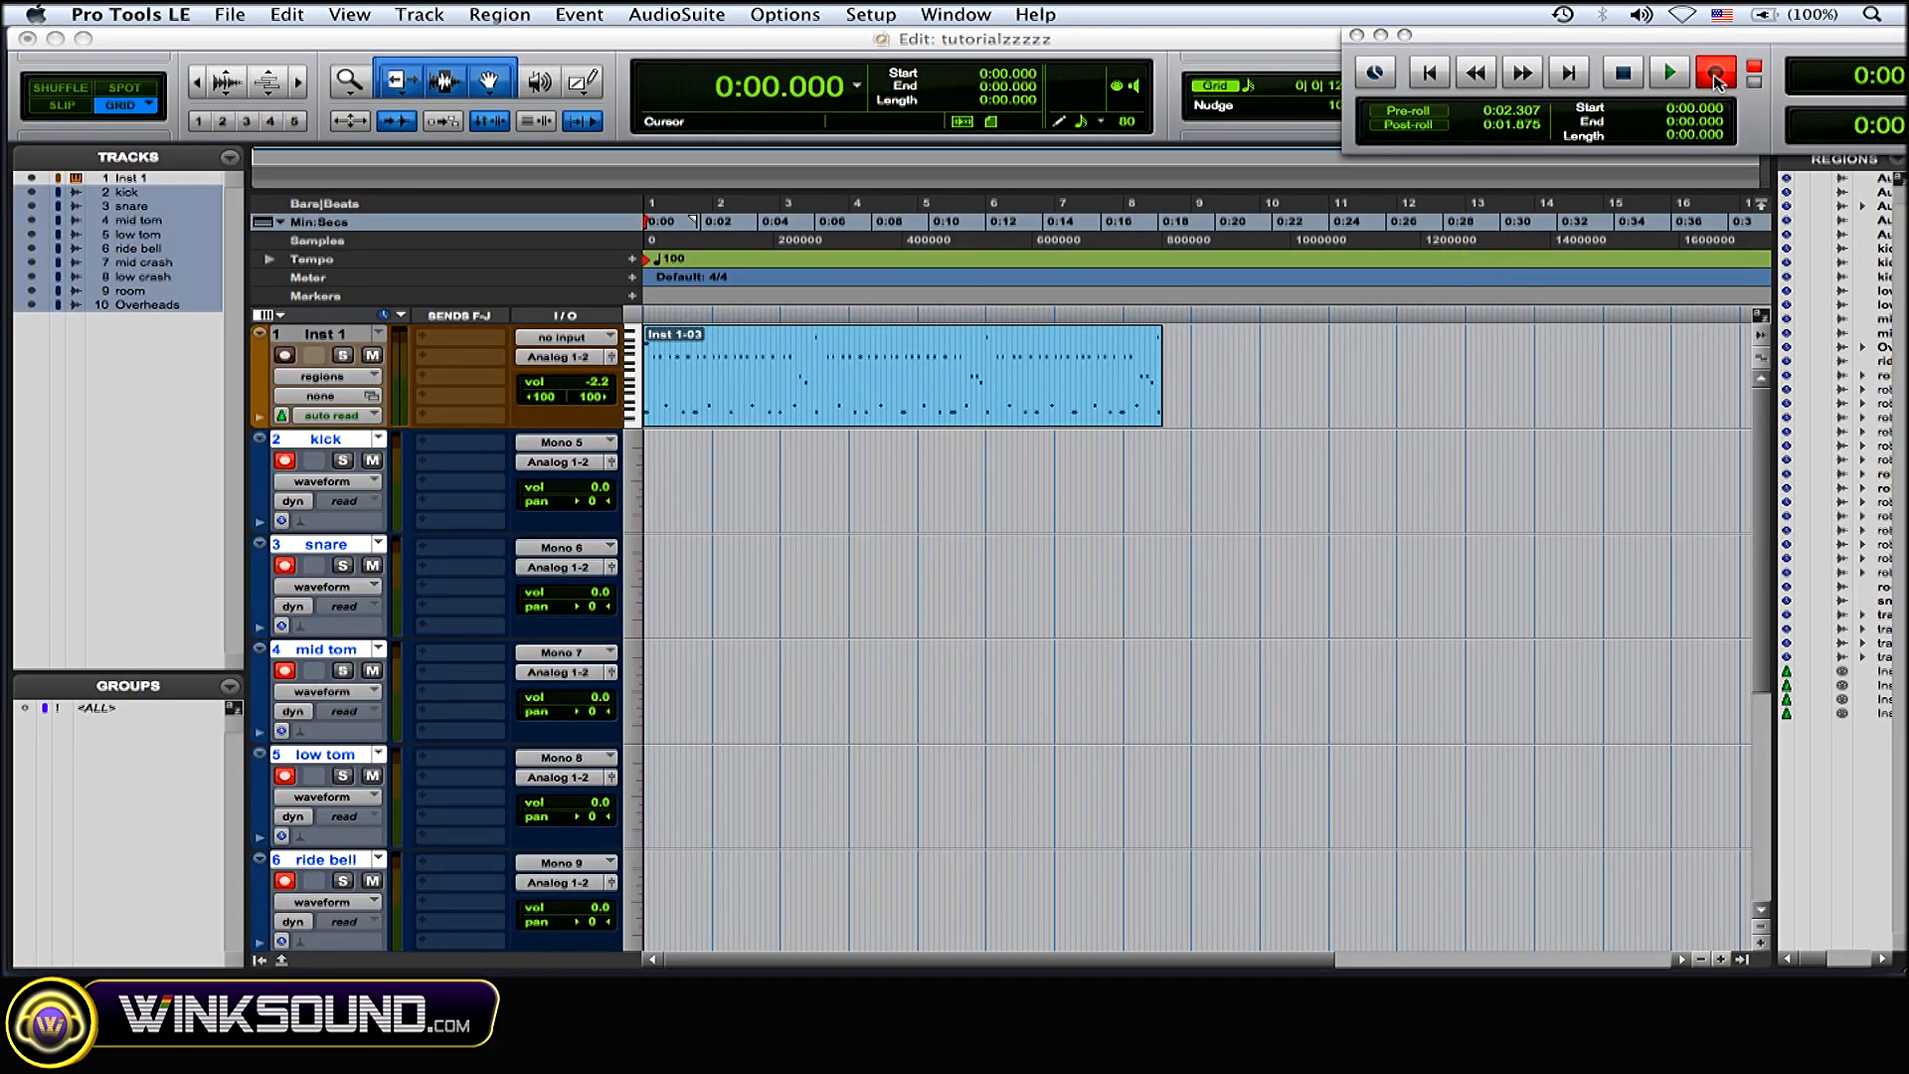
# Step: Record the MIDI drum part as audio regions, stop, and return to the session start
pyautogui.click(1710, 72)
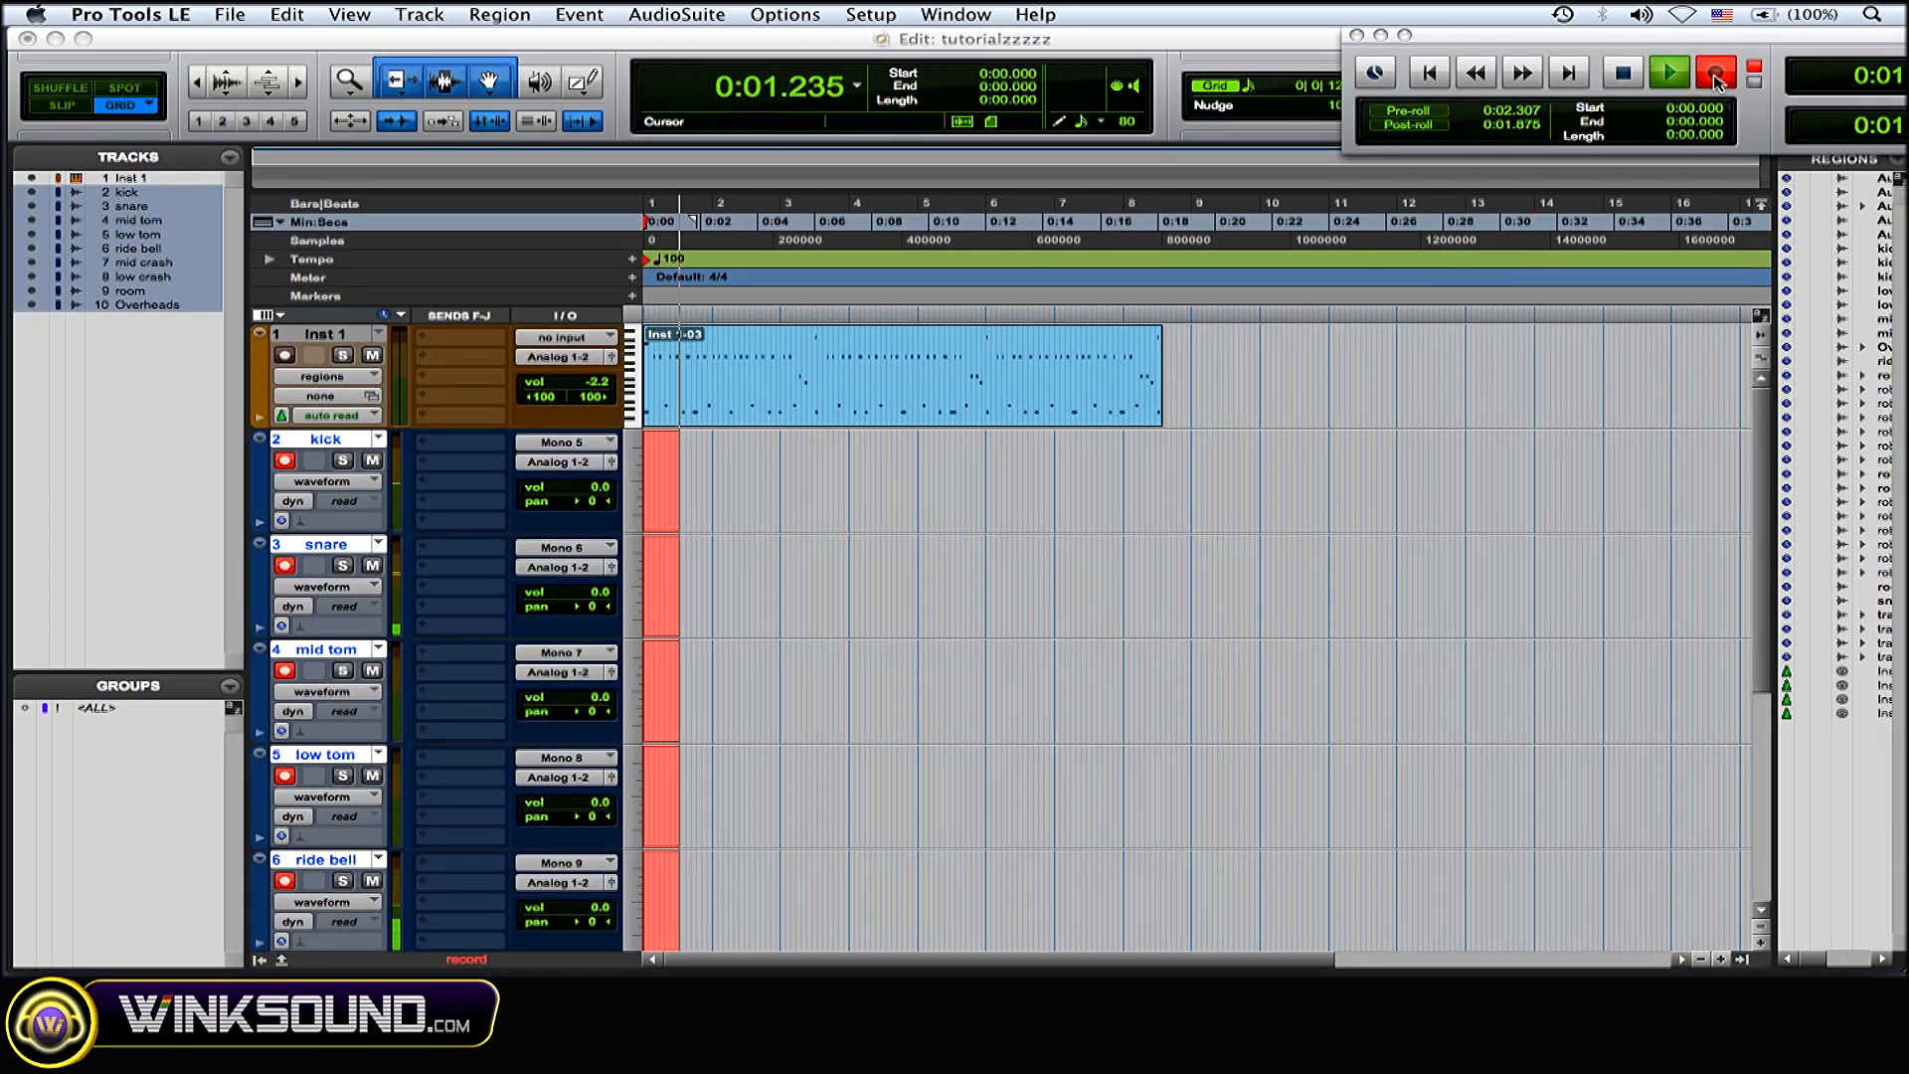
pyautogui.click(1709, 70)
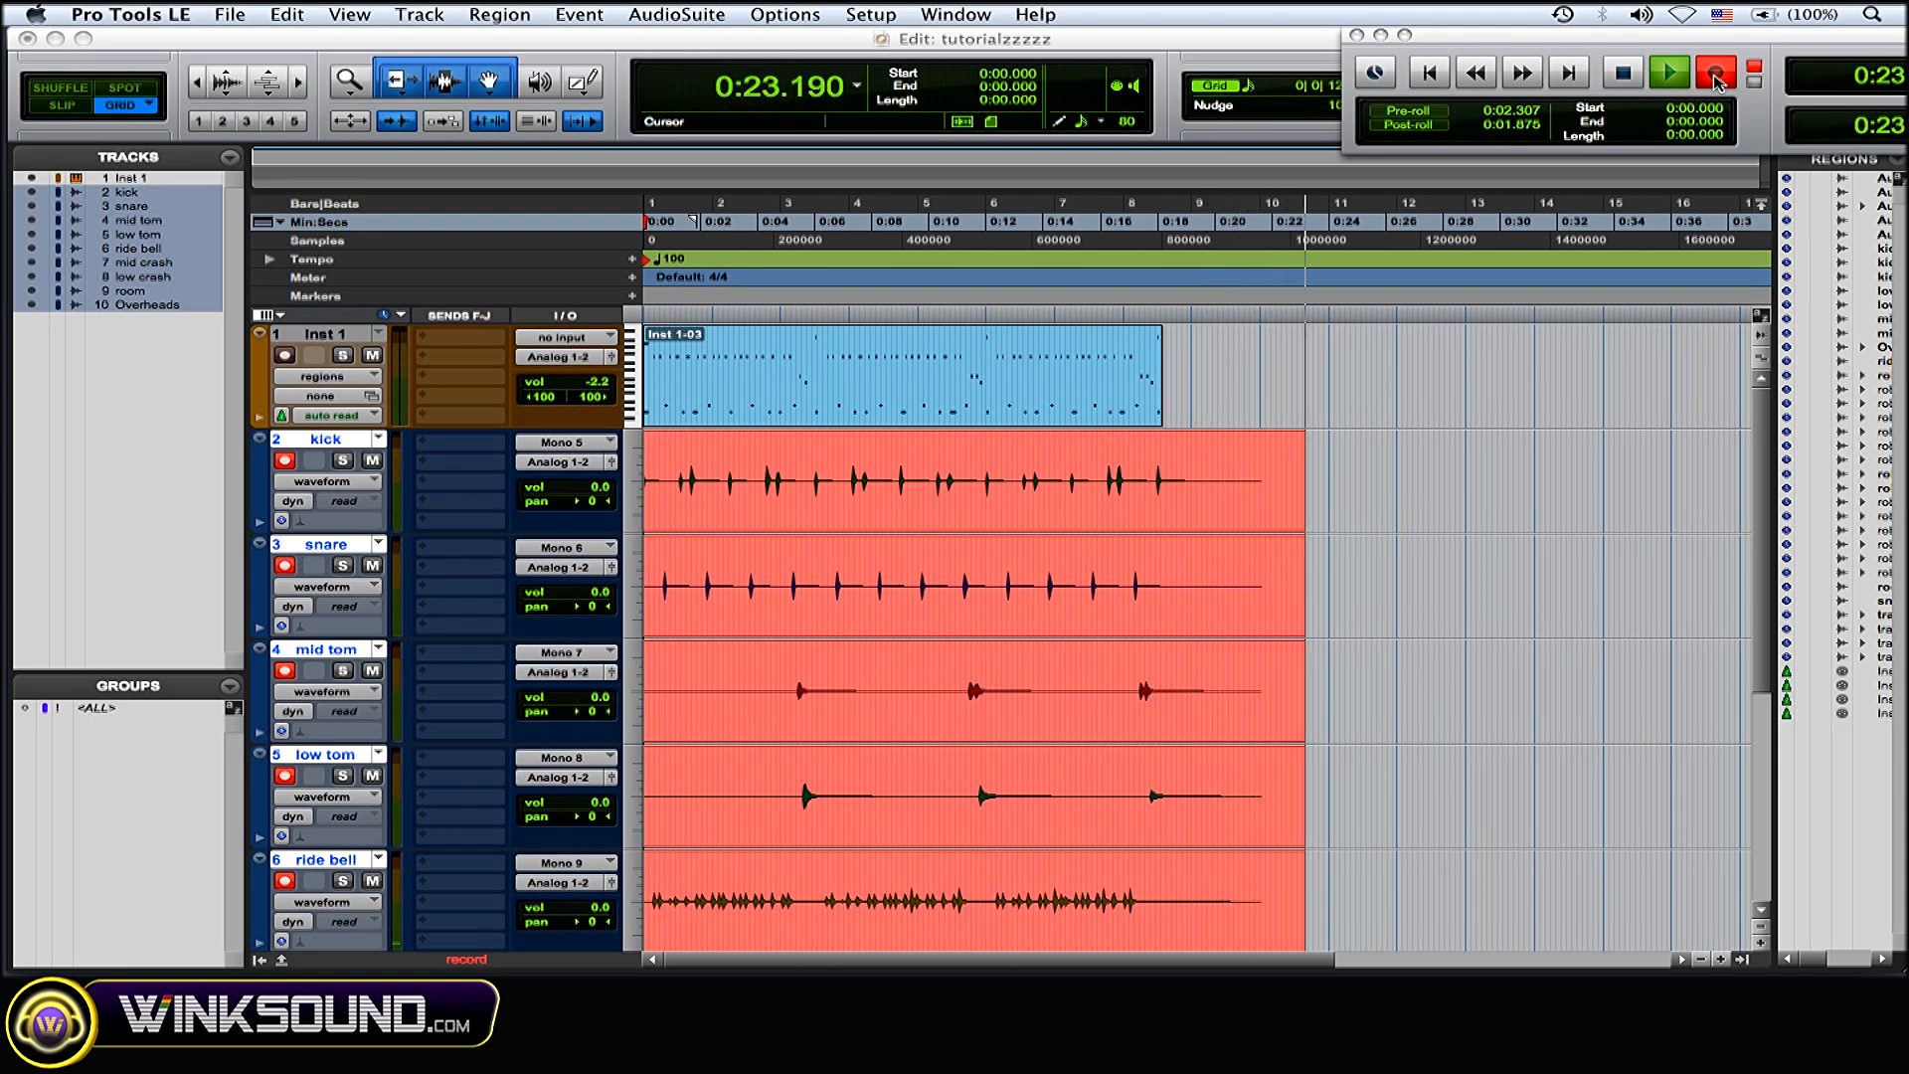
pyautogui.click(1658, 70)
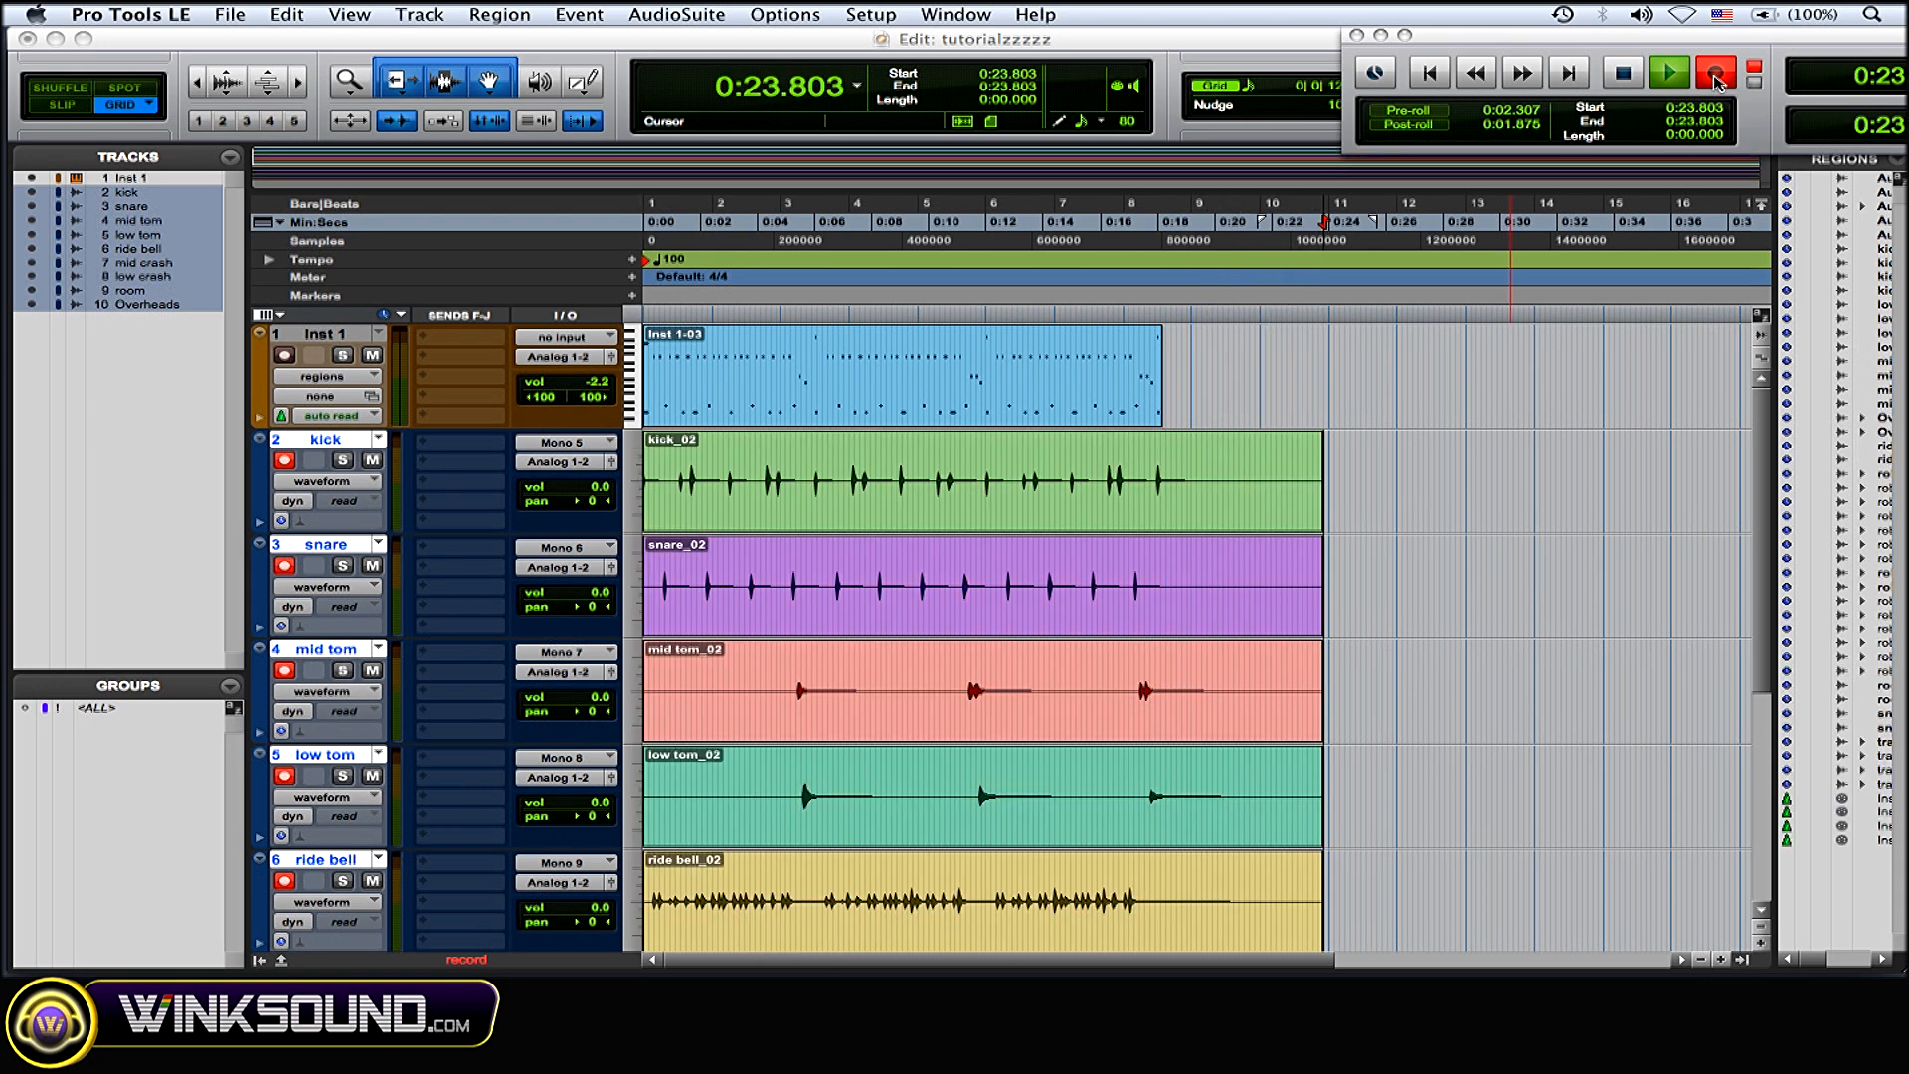
pyautogui.click(1428, 72)
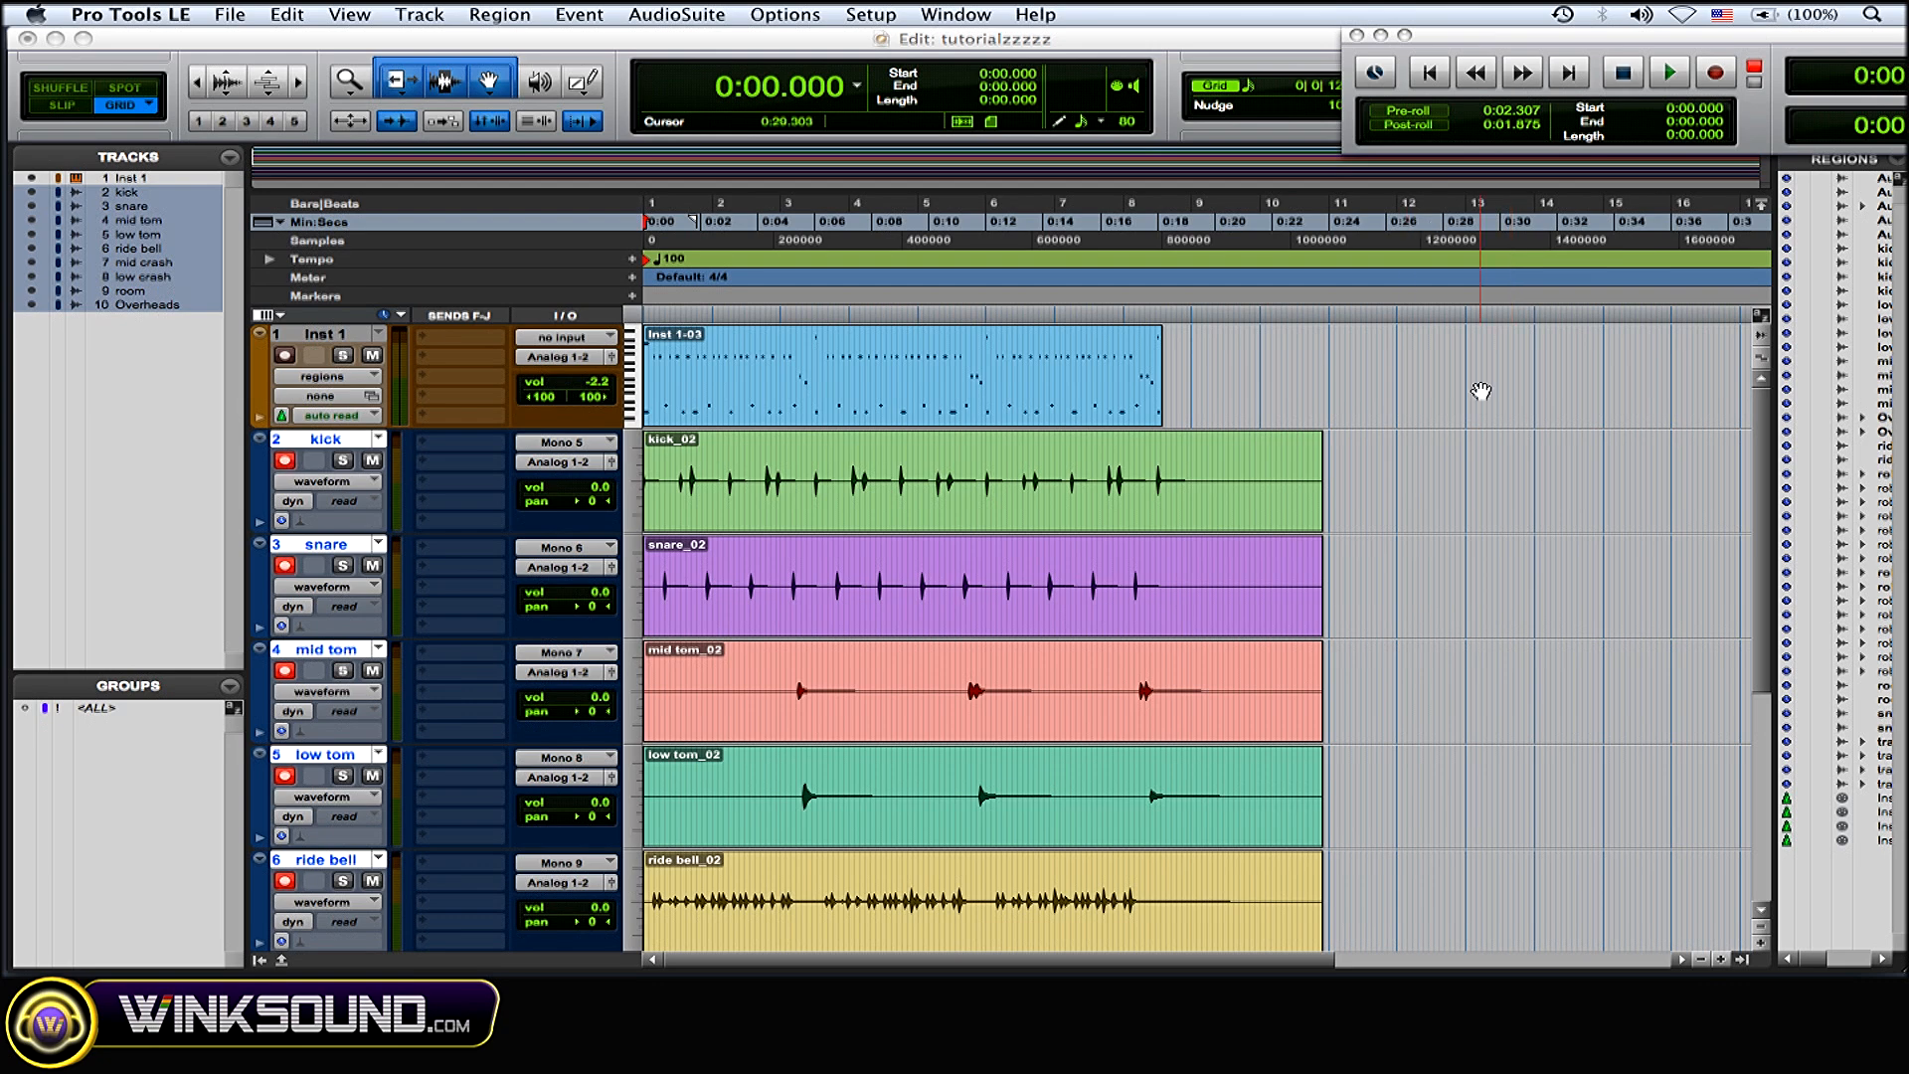
pyautogui.moveTo(1487, 413)
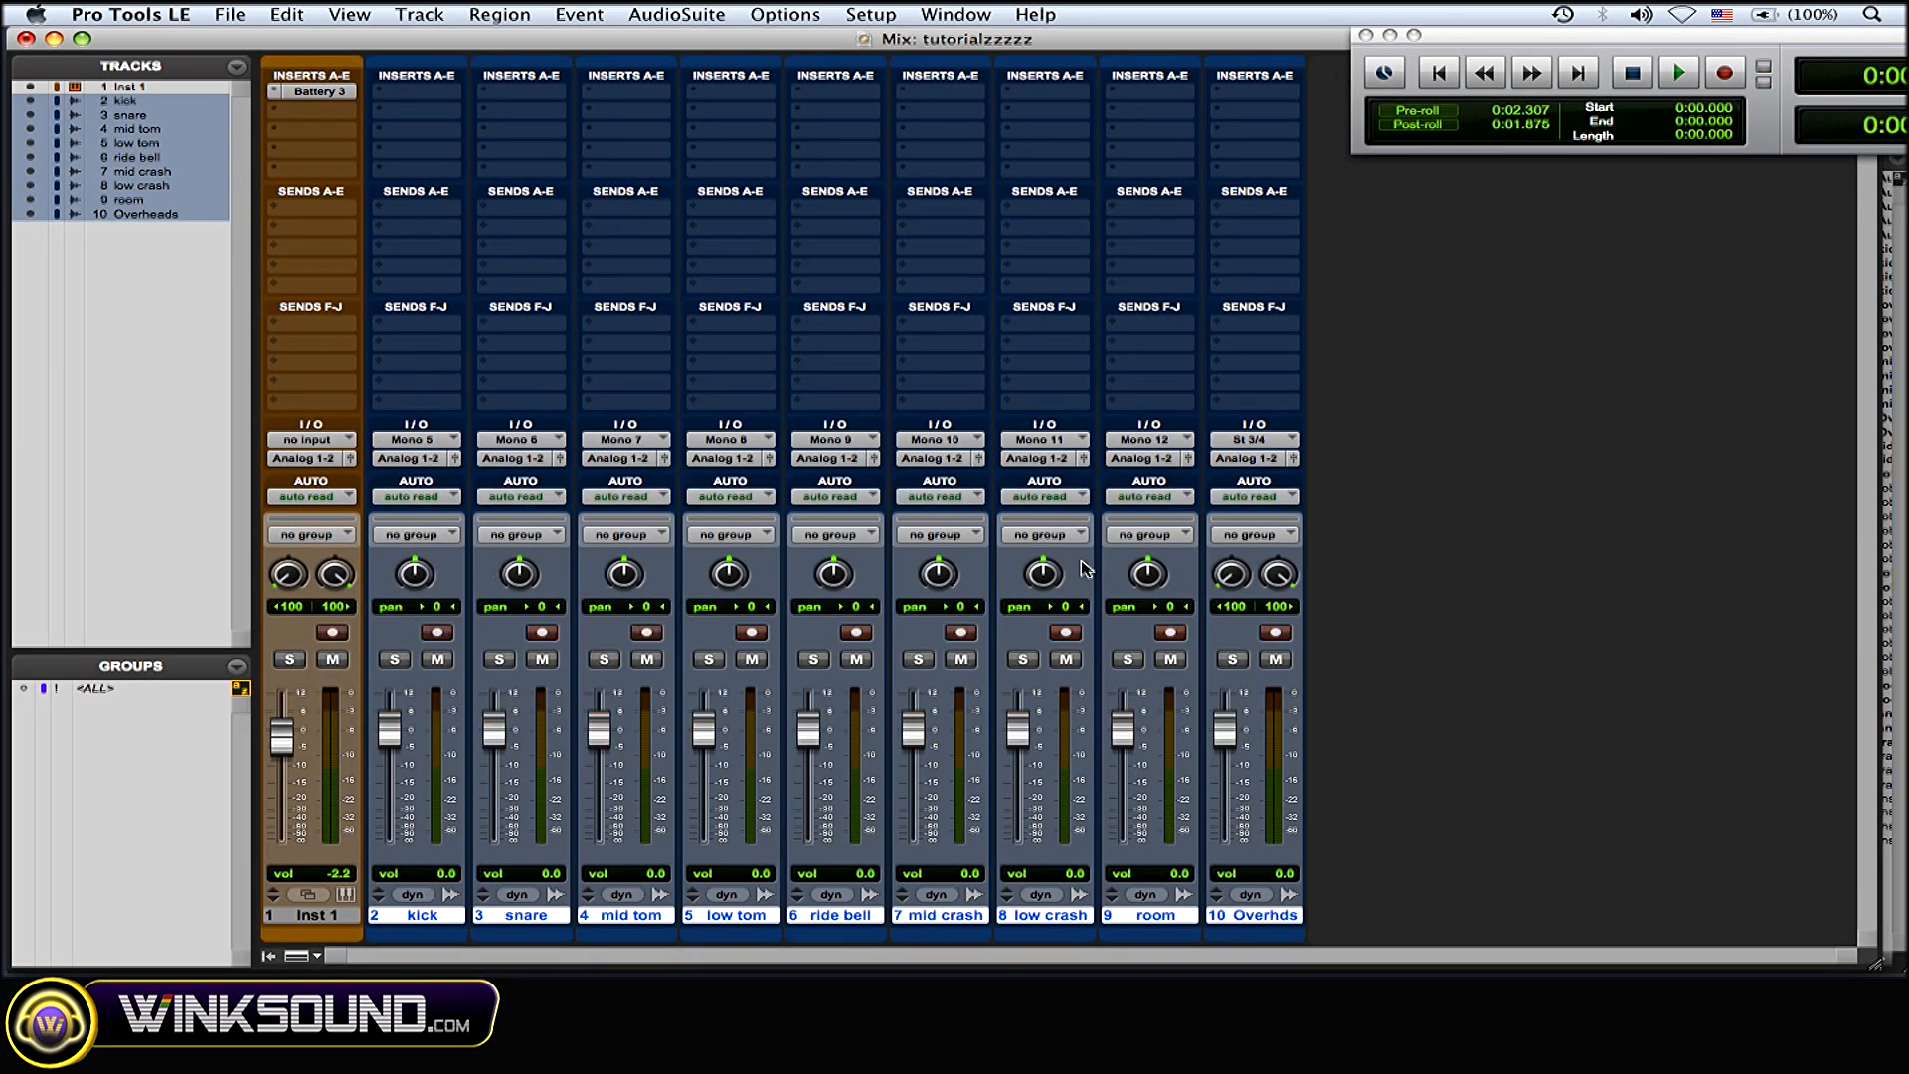
pyautogui.moveTo(1256, 672)
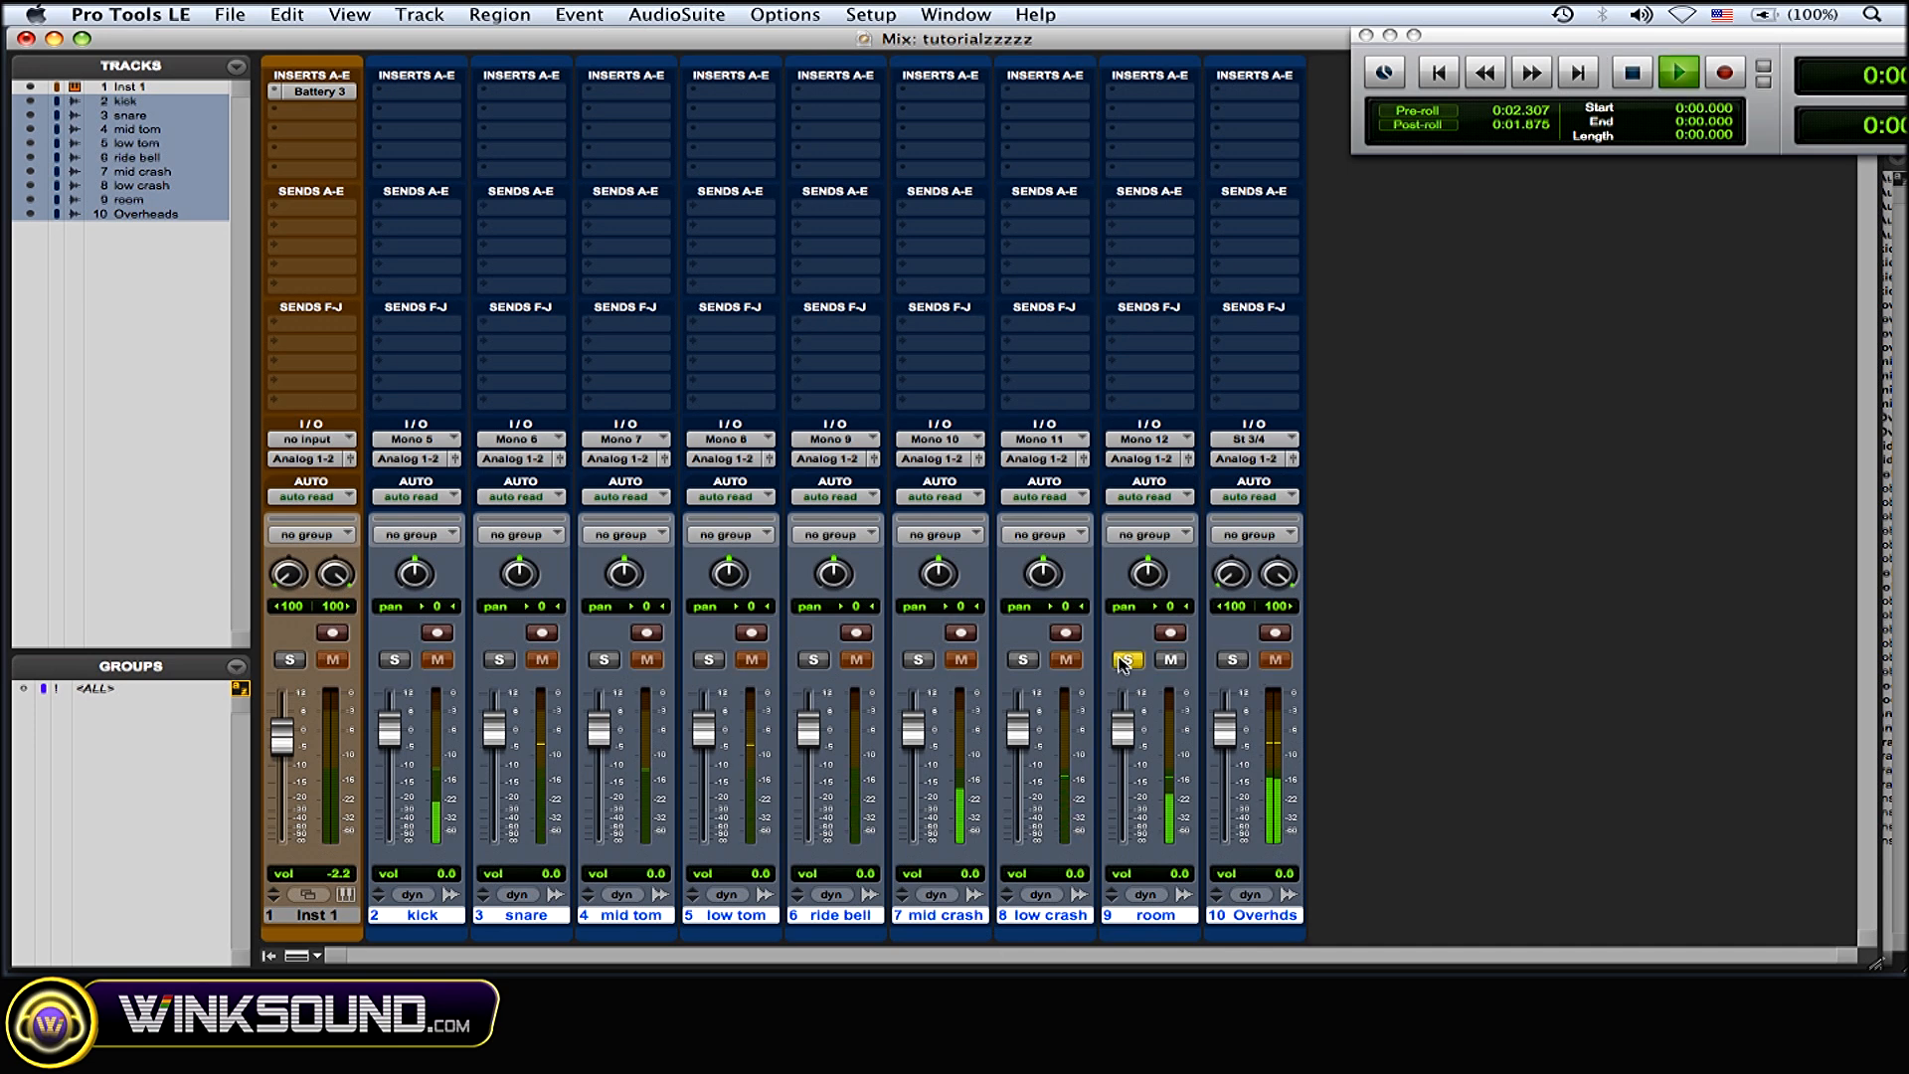
# Step: Play the recorded drums, soloing the room track and then the kick track
pyautogui.click(1678, 71)
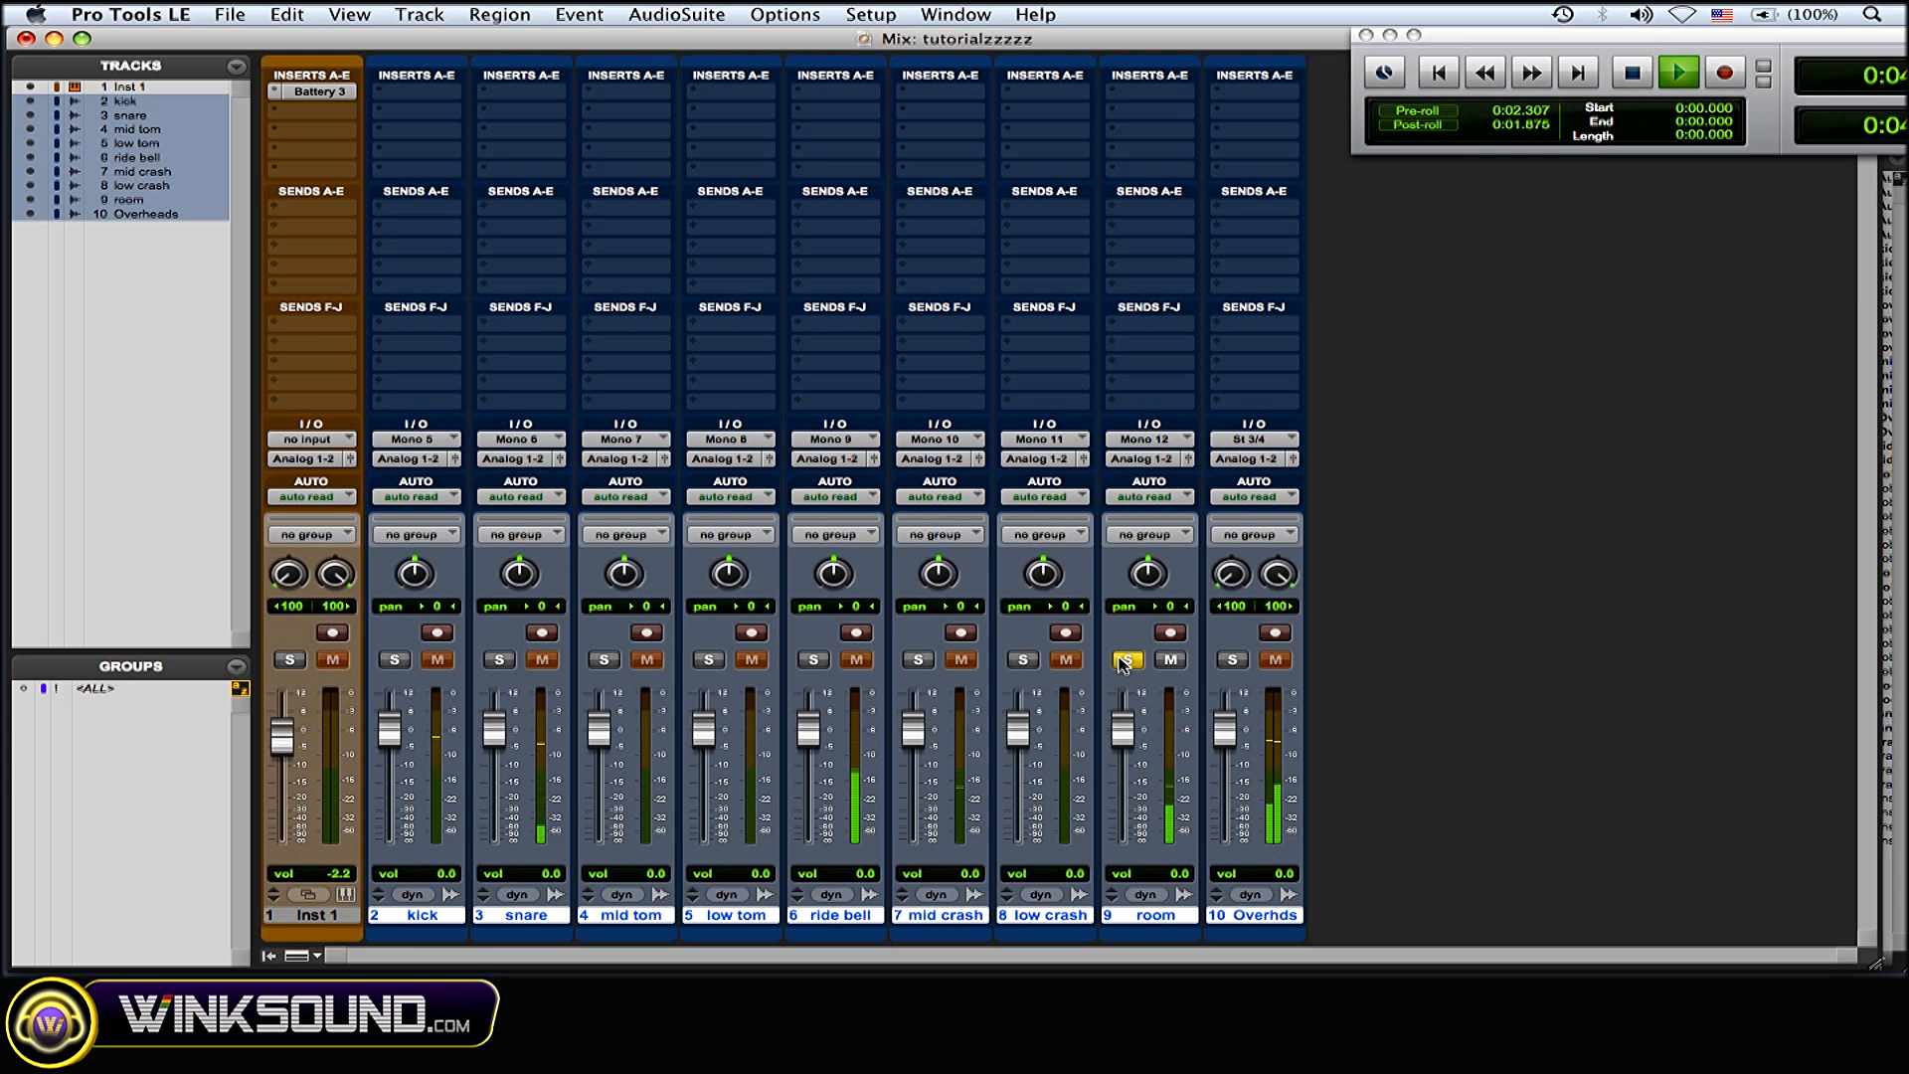
pyautogui.click(1678, 73)
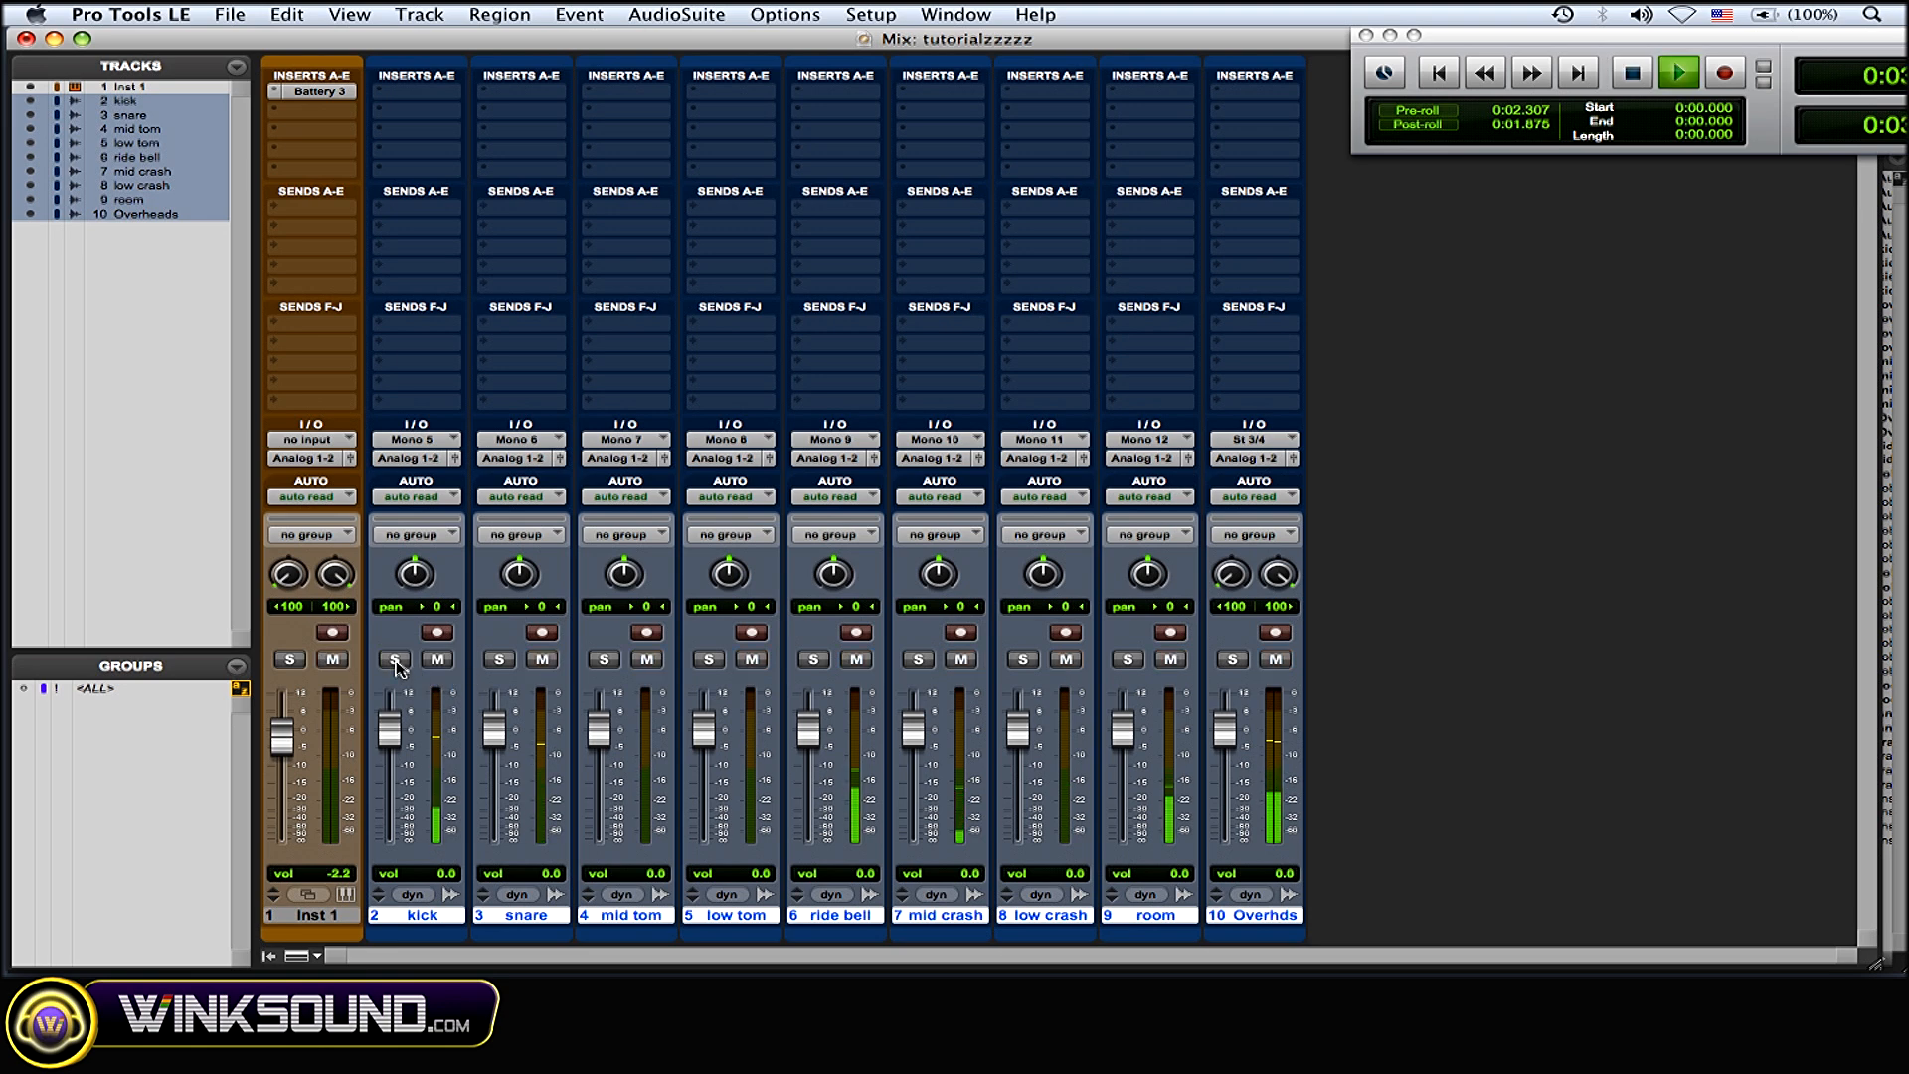
pyautogui.click(498, 658)
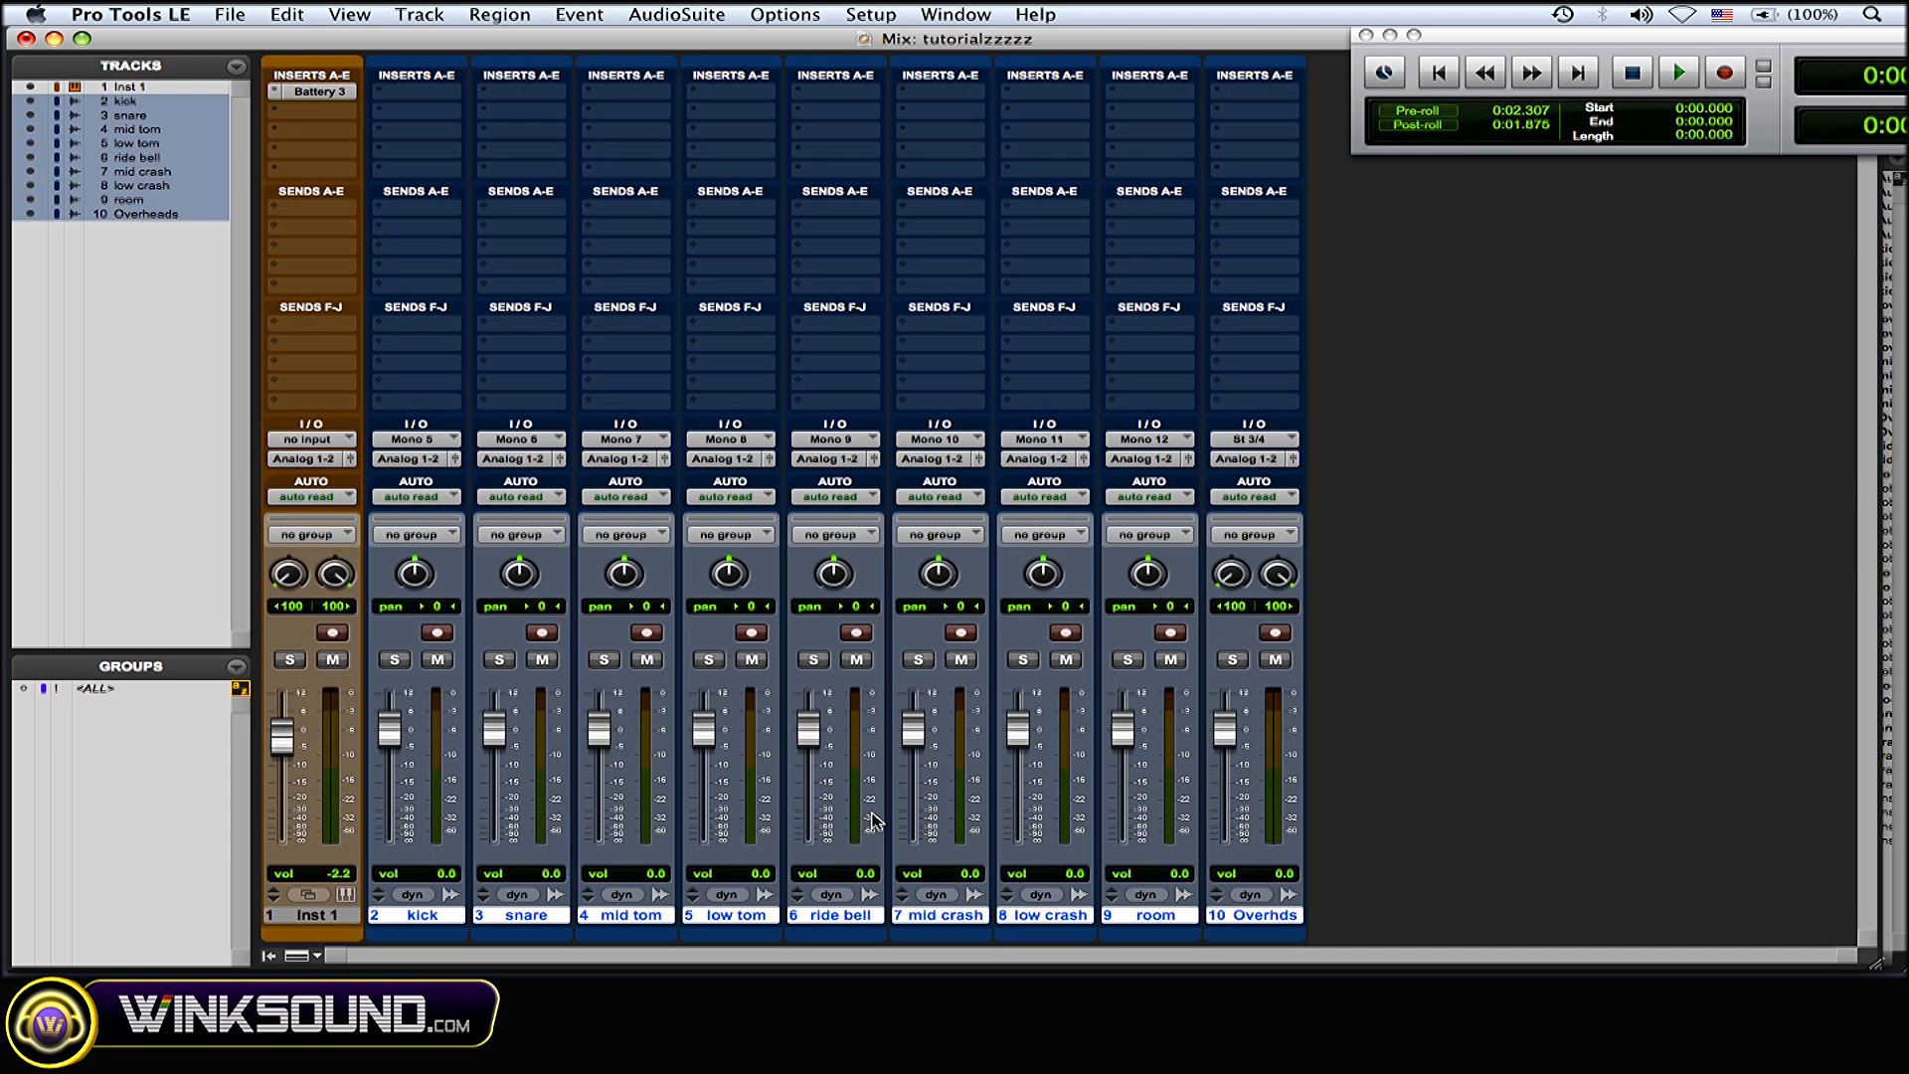
pyautogui.moveTo(863, 800)
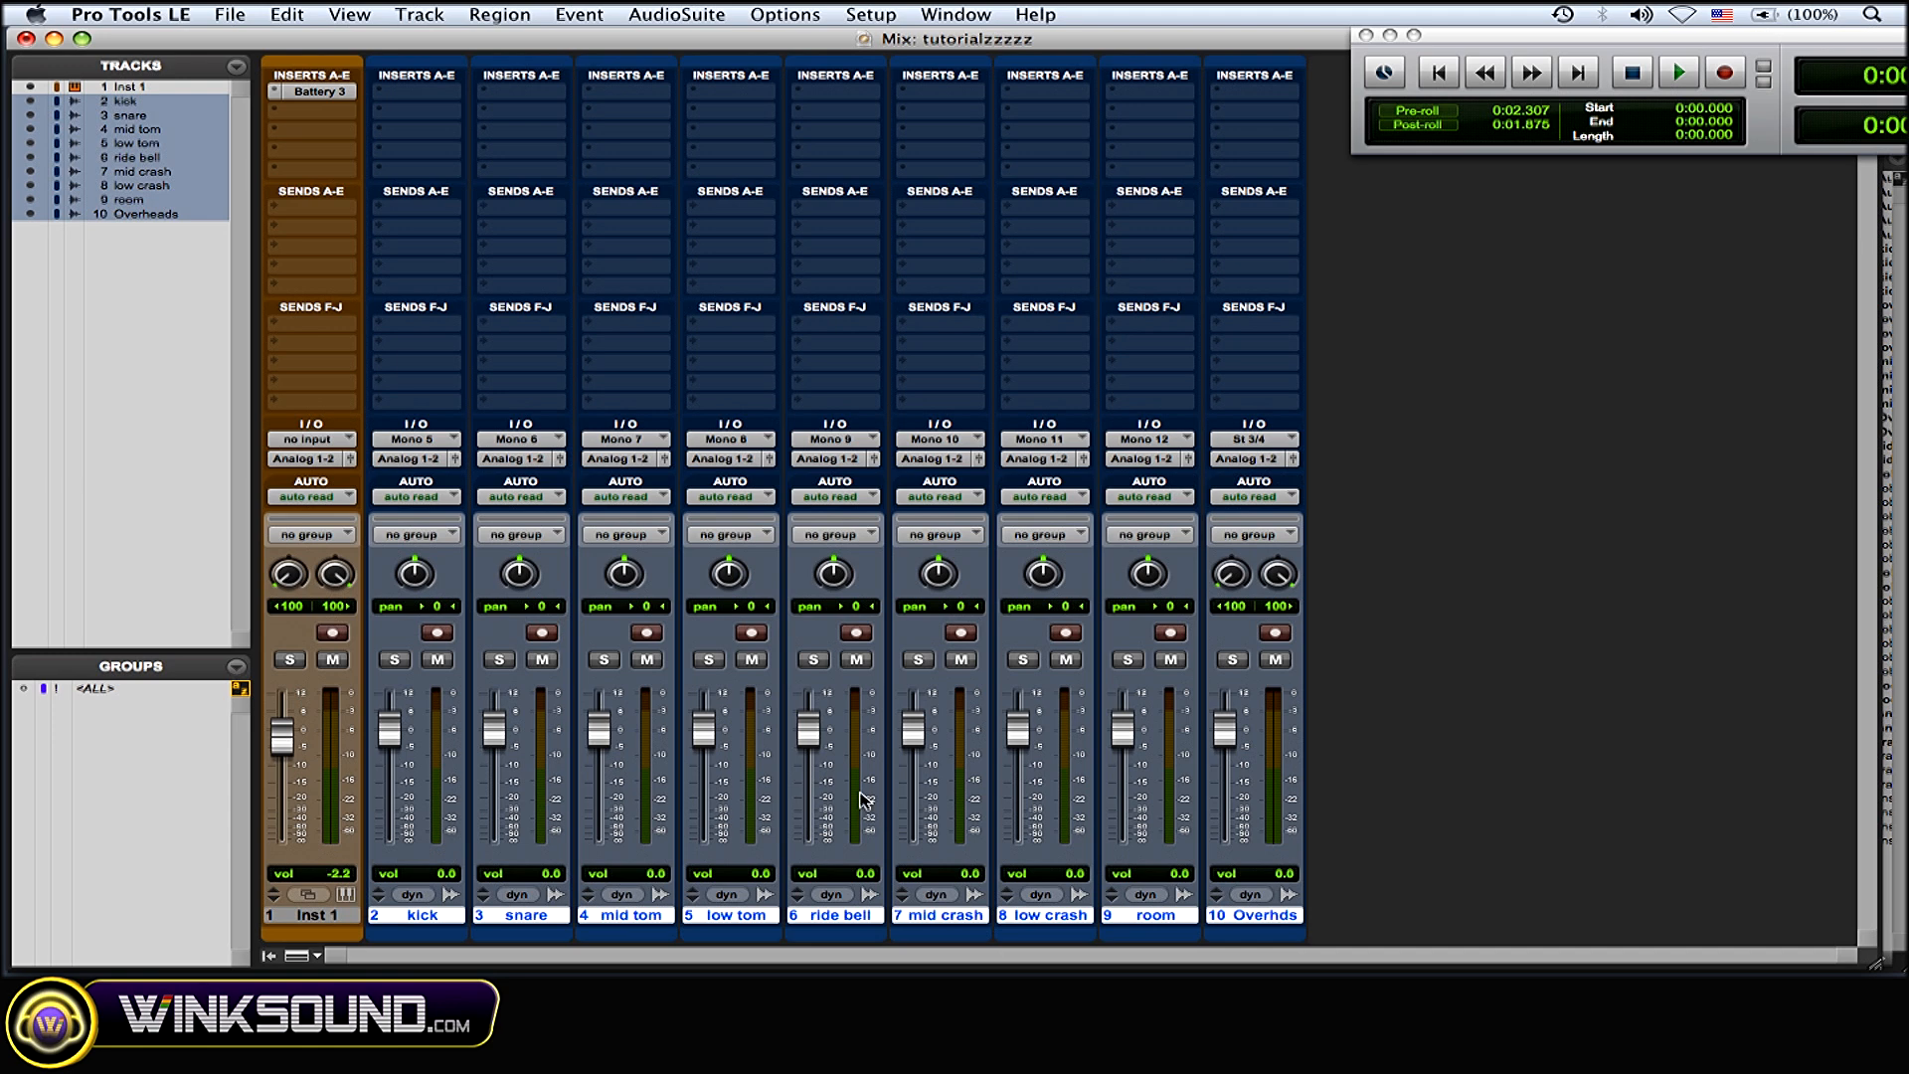
pyautogui.moveTo(787, 664)
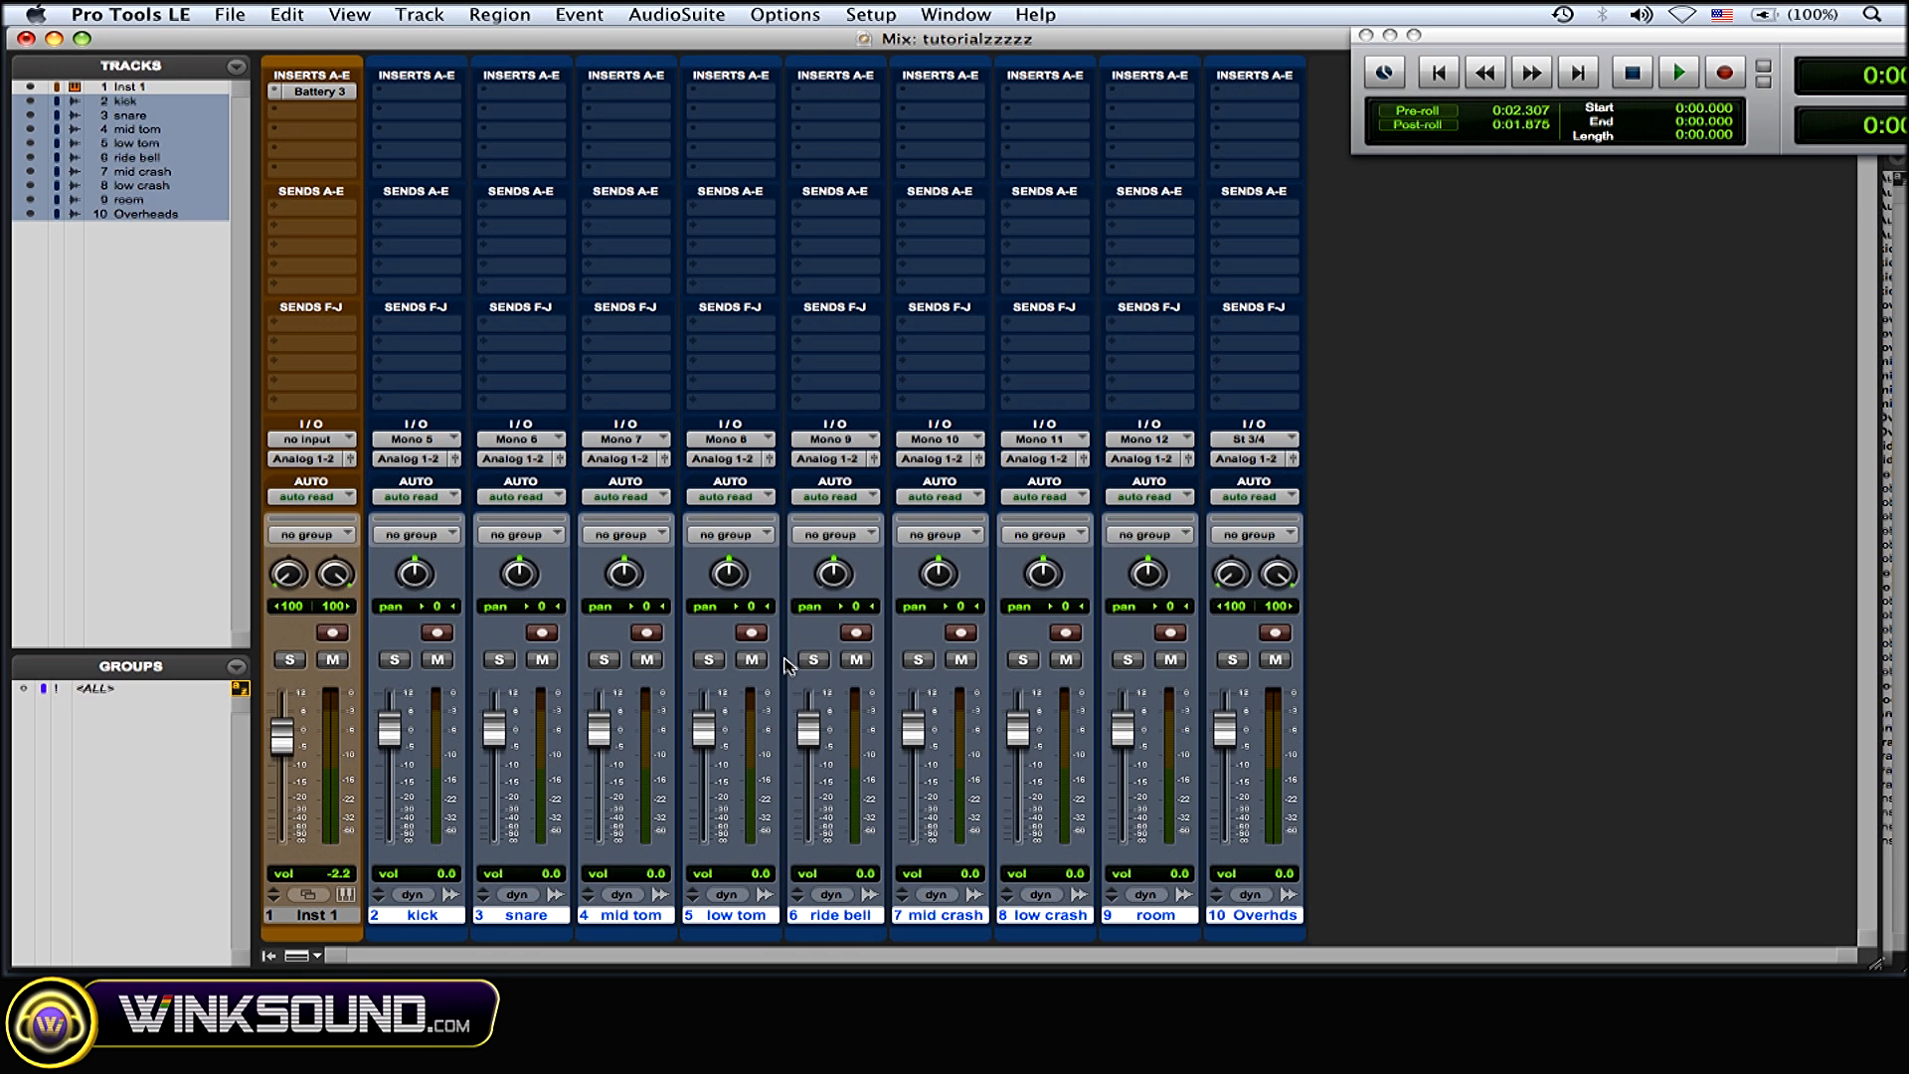
pyautogui.moveTo(1117, 647)
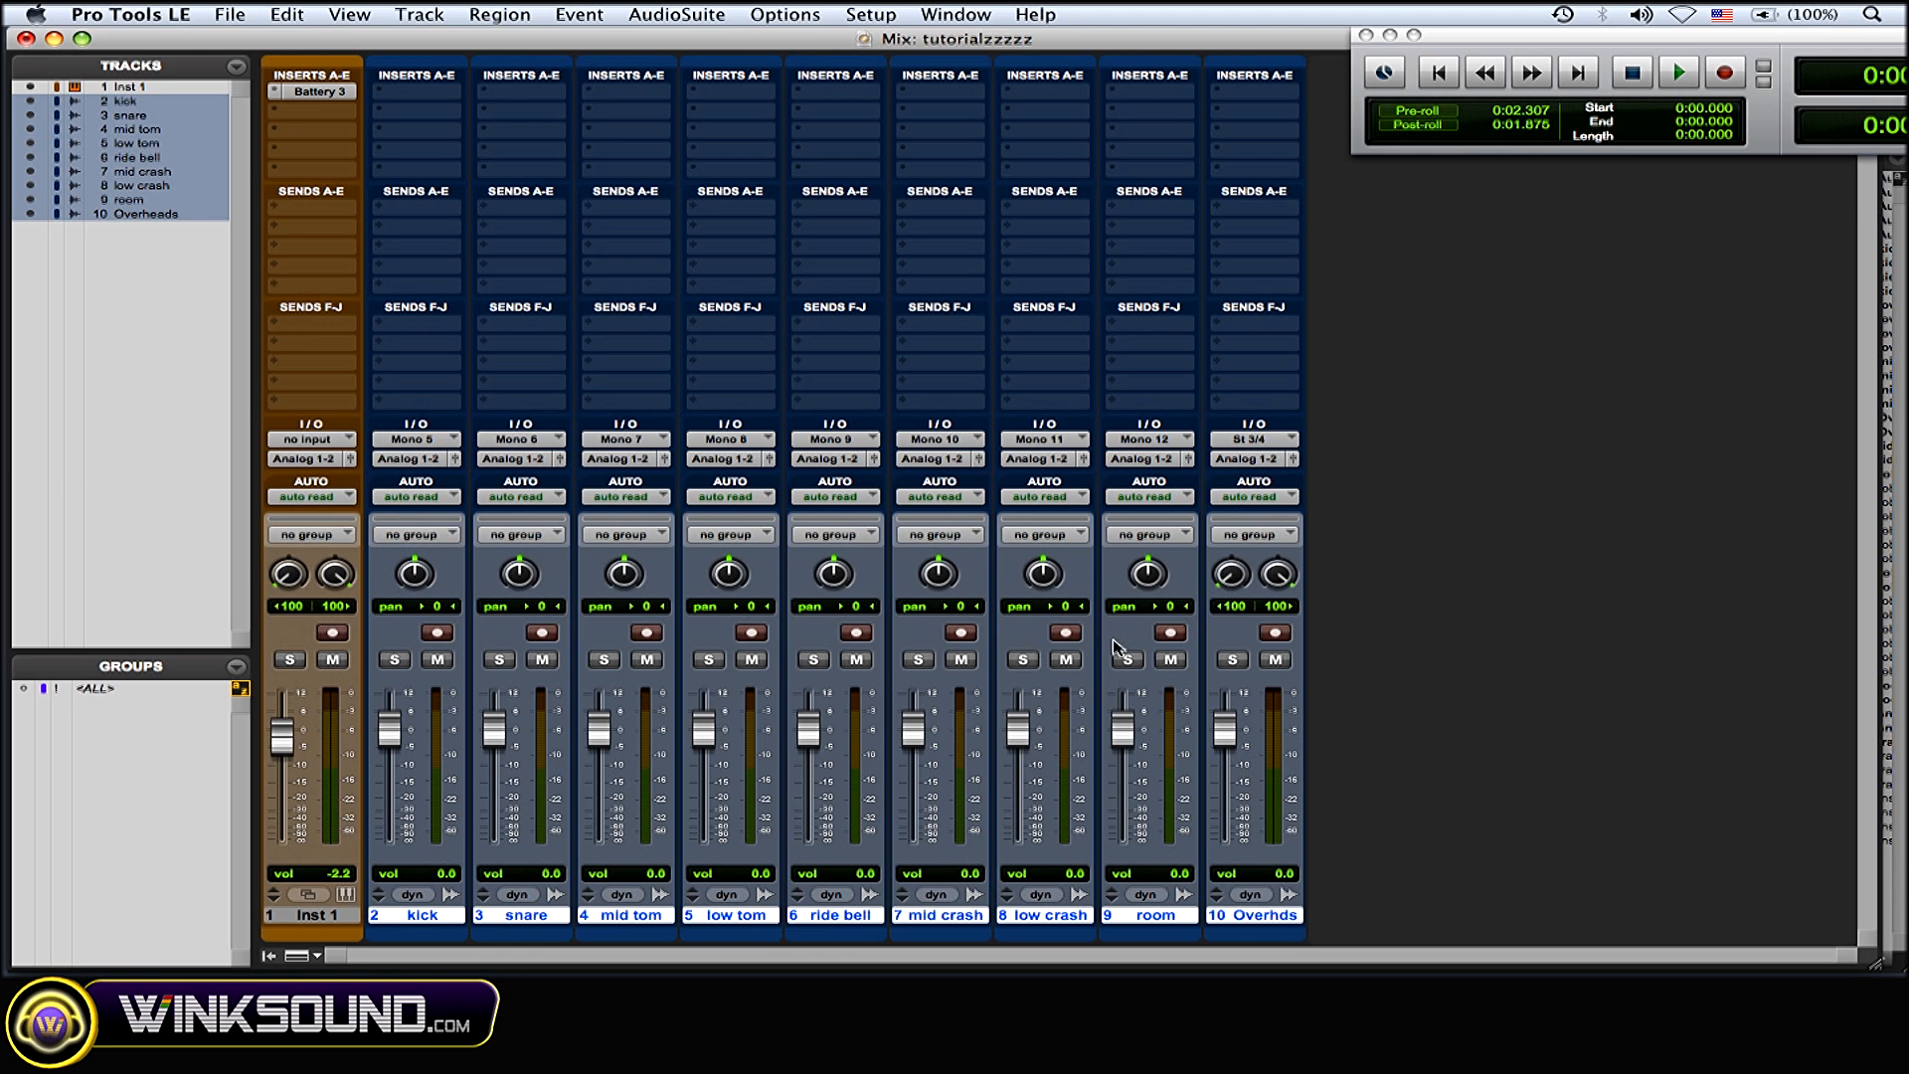